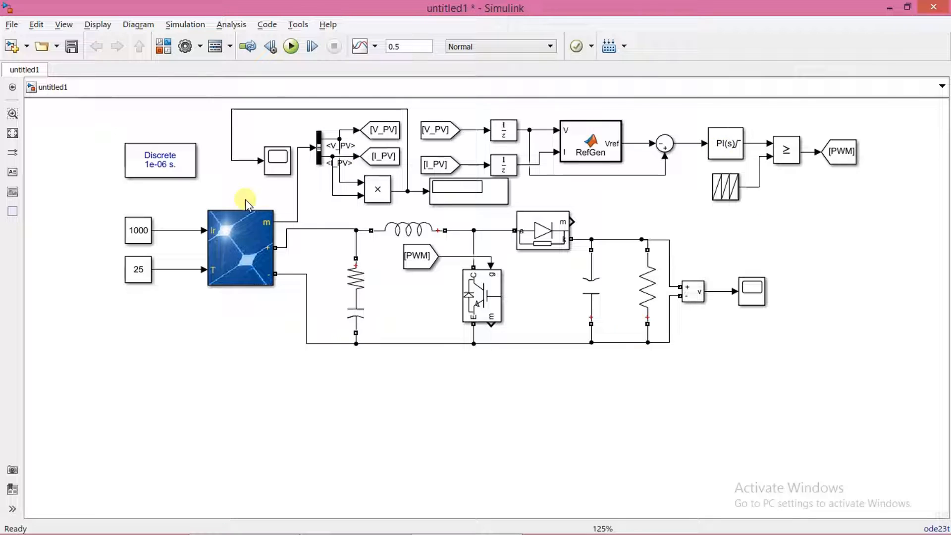
pyautogui.moveTo(705, 323)
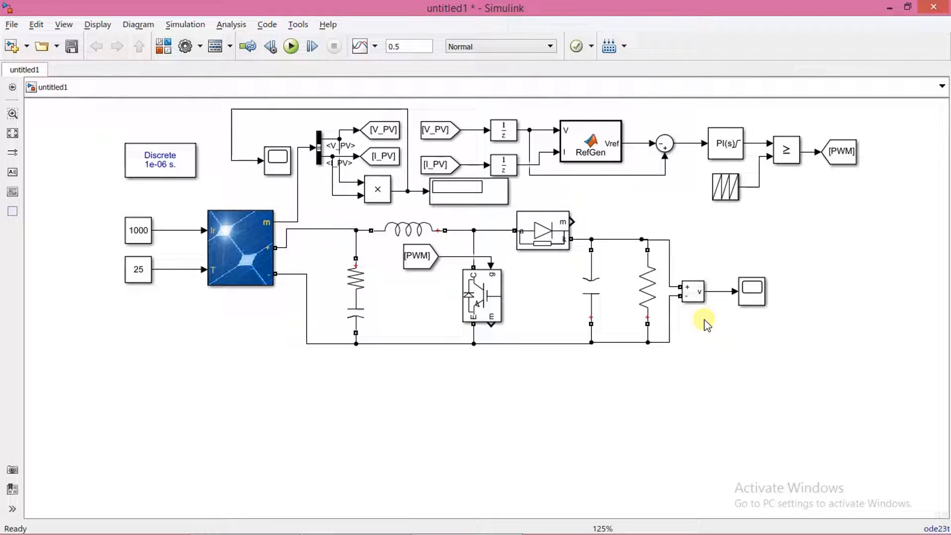
# Step: Change the load Series RLC Branch resistance to 1.5 ohms and apply it
pyautogui.click(648, 285)
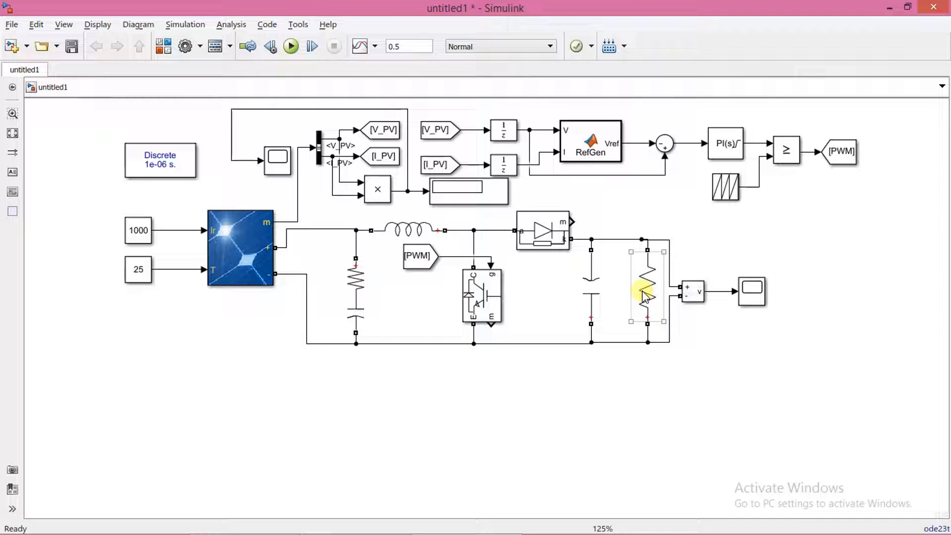
pyautogui.doubleClick(646, 286)
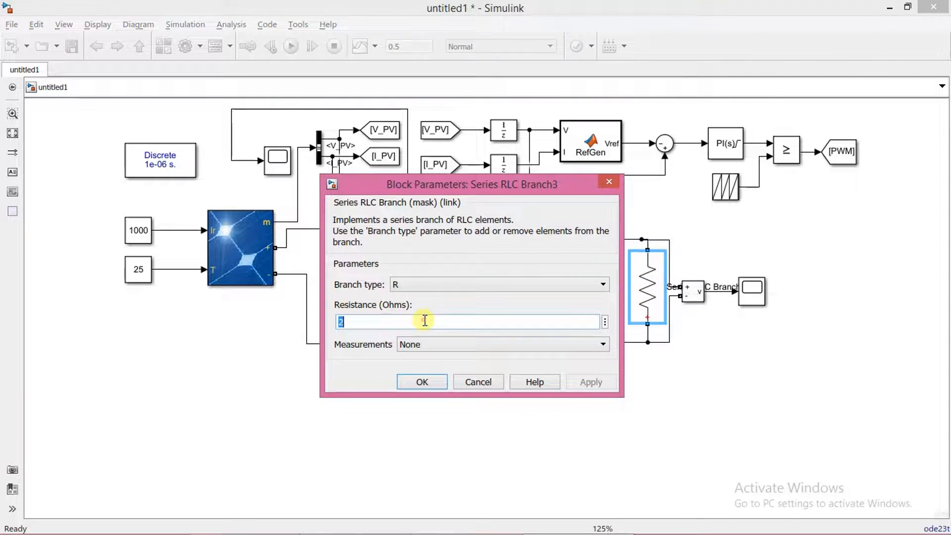
pyautogui.write('1.5')
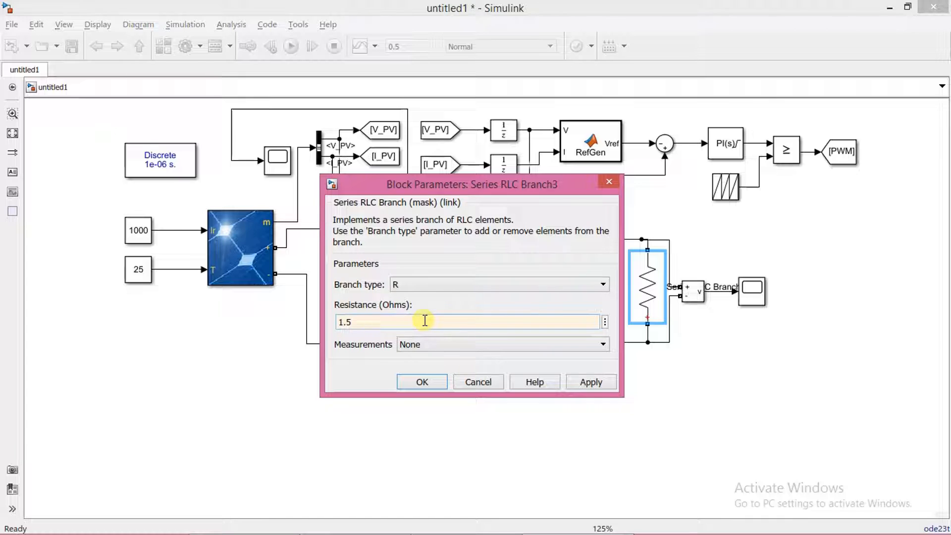
pyautogui.click(422, 383)
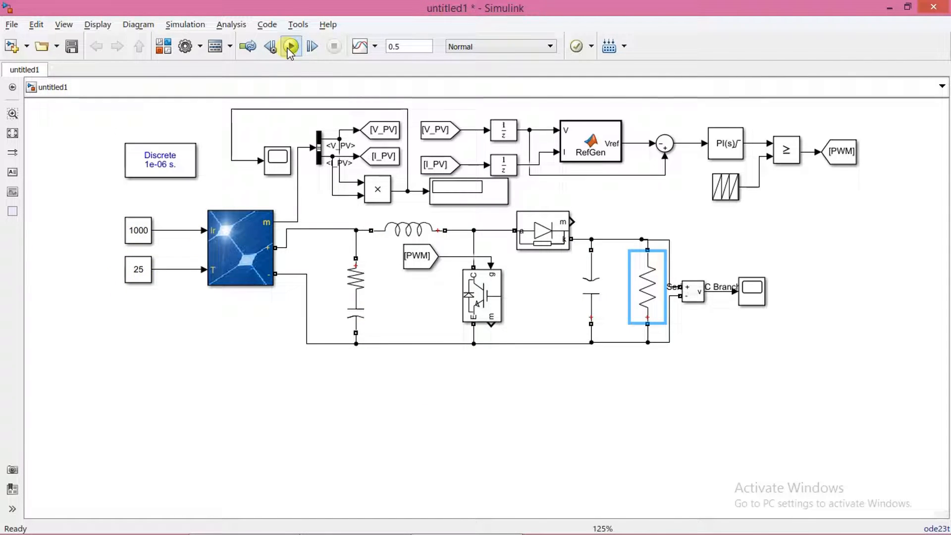
# Step: Run the PV boost converter simulation to completion
pyautogui.click(290, 47)
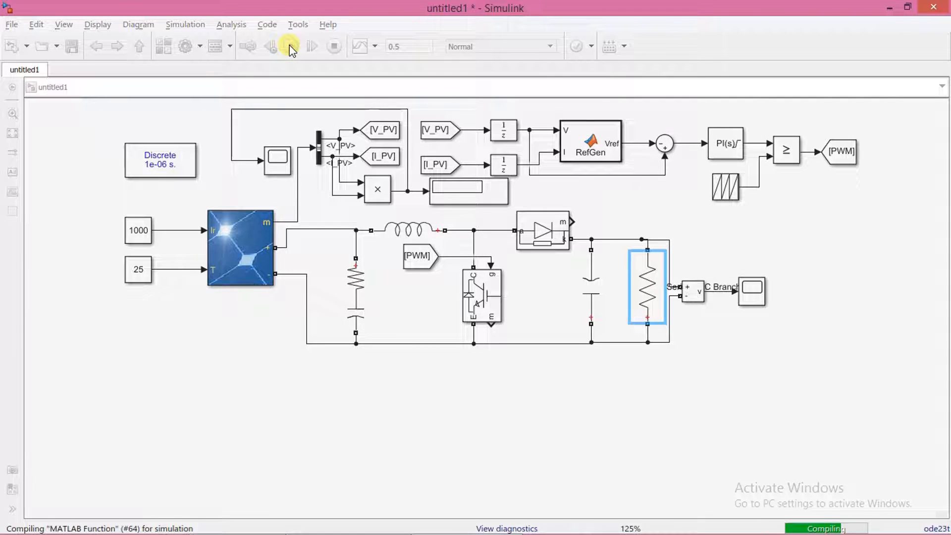
pyautogui.click(290, 47)
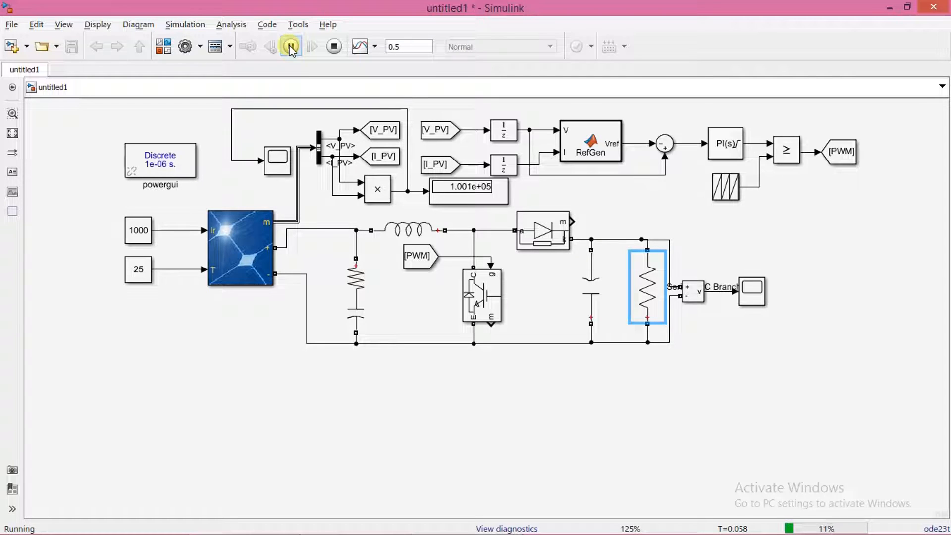
pyautogui.click(290, 46)
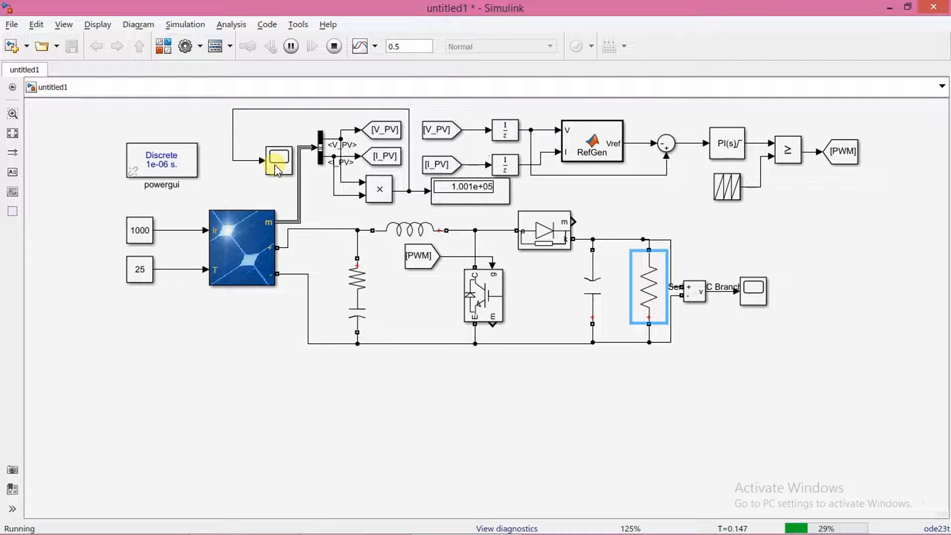
# Step: View the PV power plot (~1e5) and the output voltage plot (~390 V), then close them
pyautogui.doubleClick(277, 160)
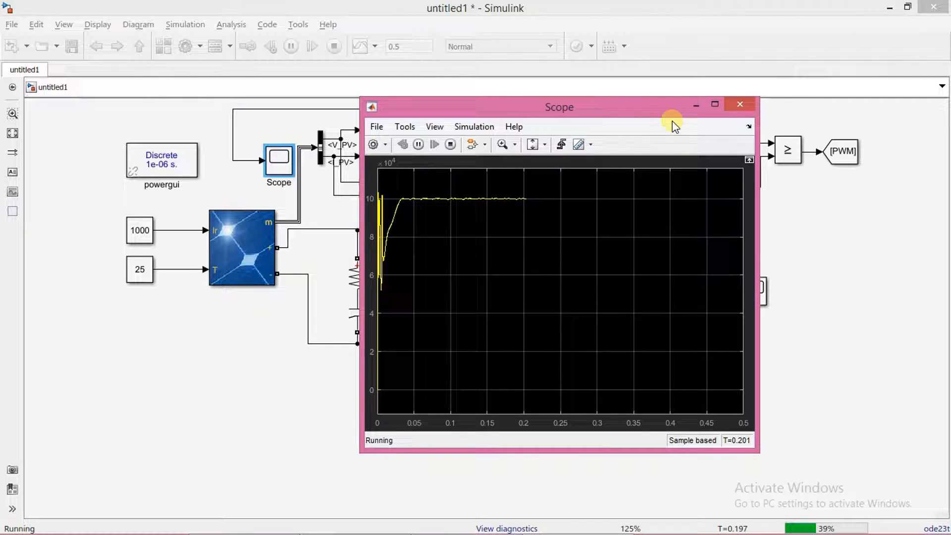
pyautogui.moveTo(734, 109)
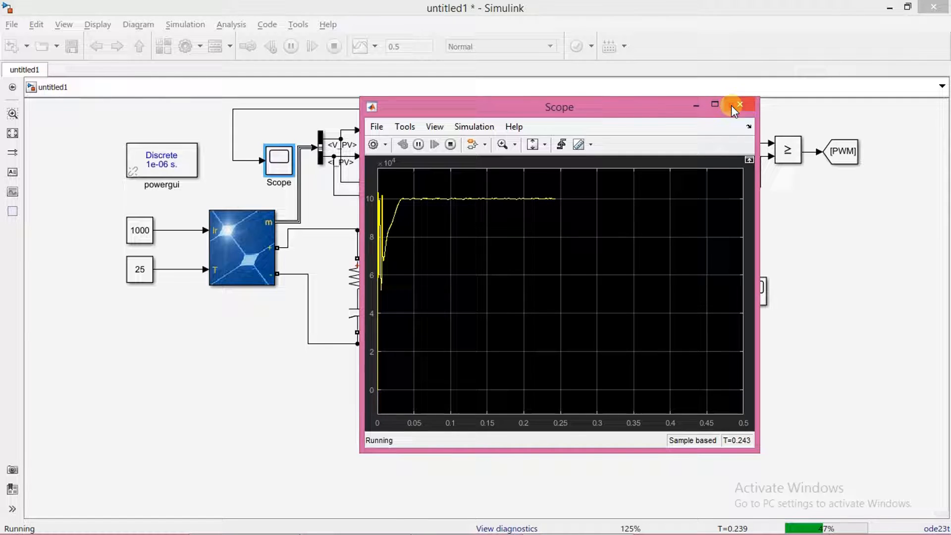
pyautogui.click(738, 104)
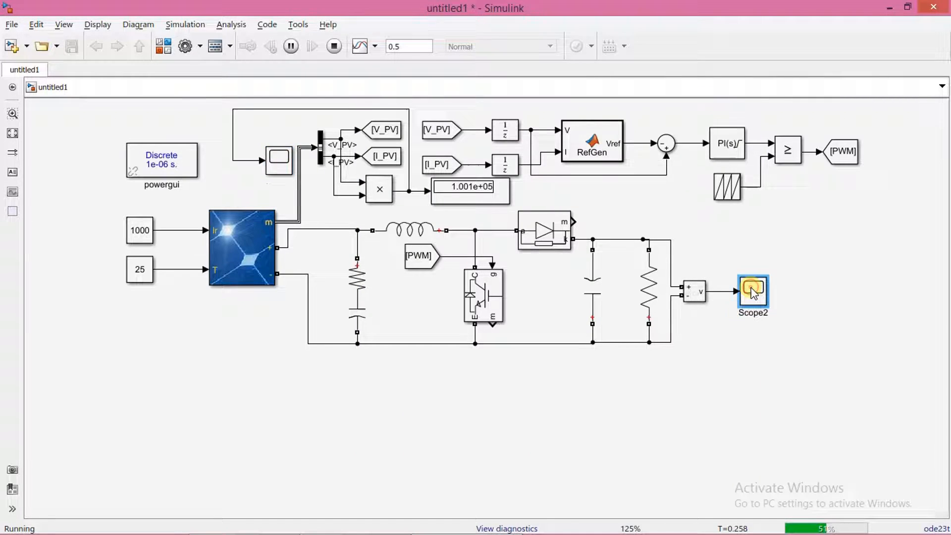
pyautogui.doubleClick(752, 291)
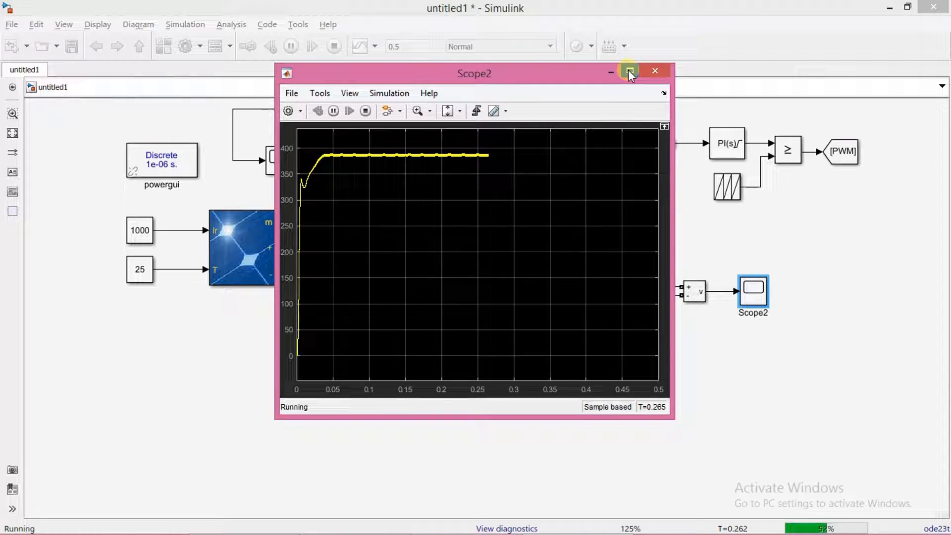
pyautogui.click(628, 71)
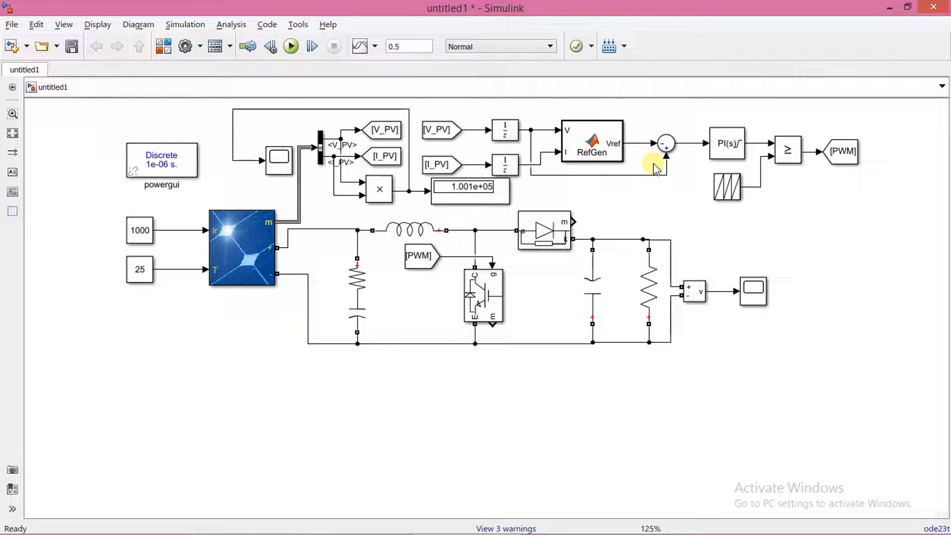
# Step: Delete the Sum and PI(s) blocks so RefGen feeds the comparator, then bring up RefGen's code
pyautogui.click(666, 145)
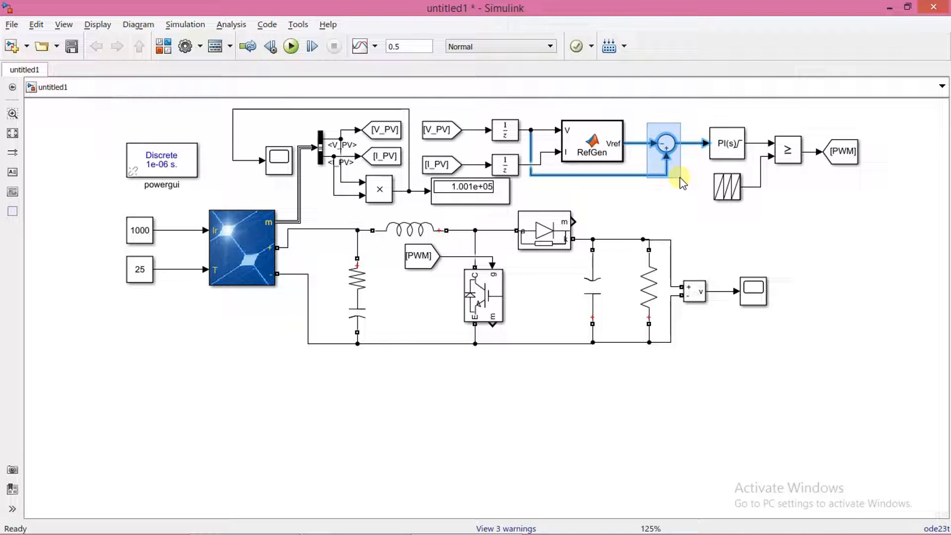
pyautogui.rightClick(665, 145)
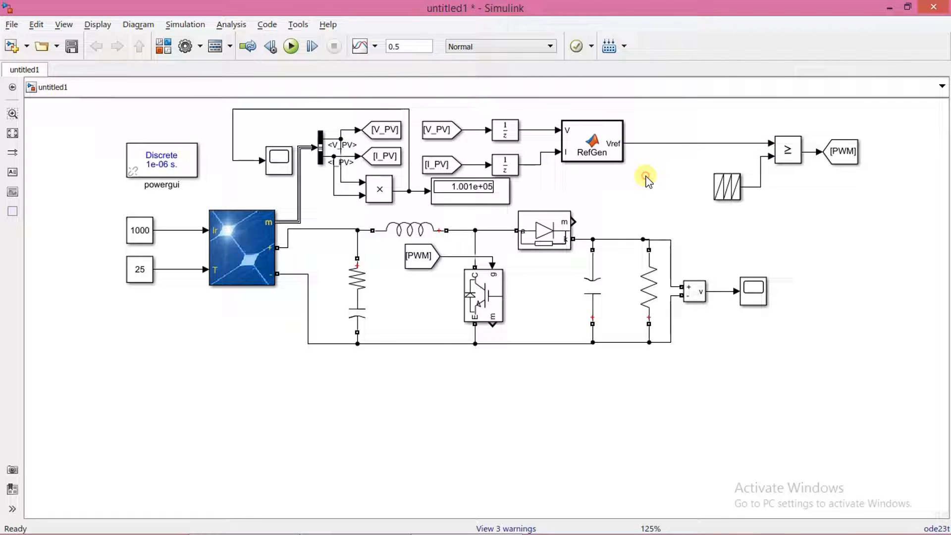
pyautogui.doubleClick(591, 143)
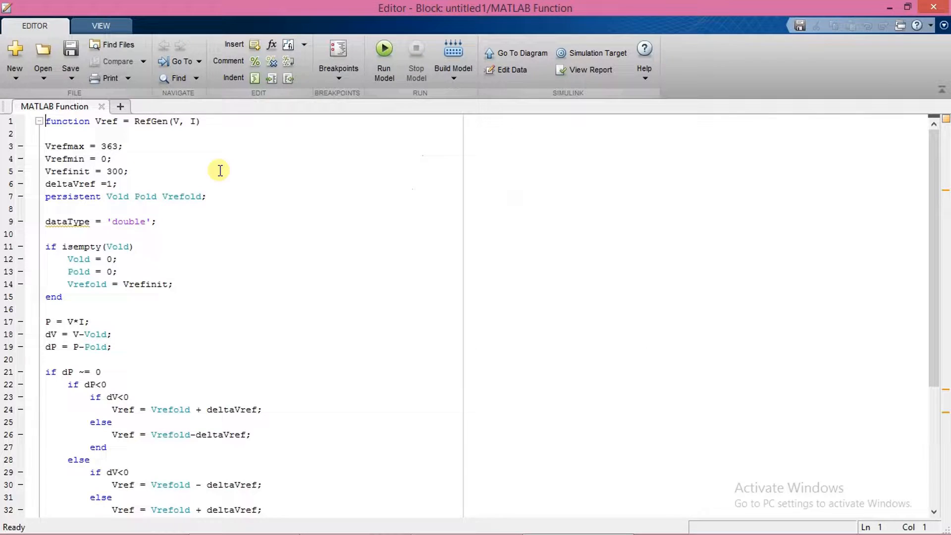
# Step: Rename the function to DutyRatio and remove the four Vref parameter lines
pyautogui.doubleClick(106, 121)
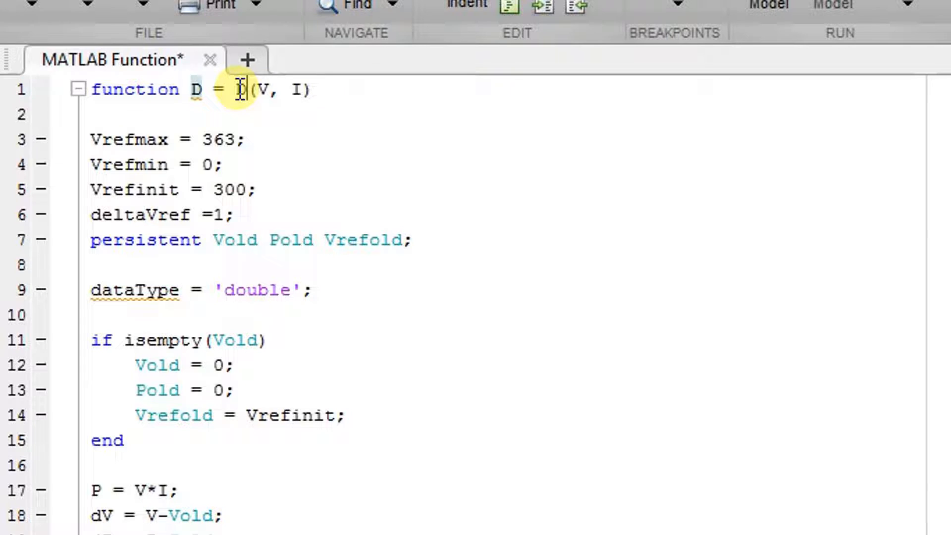
pyautogui.write('utyRatio')
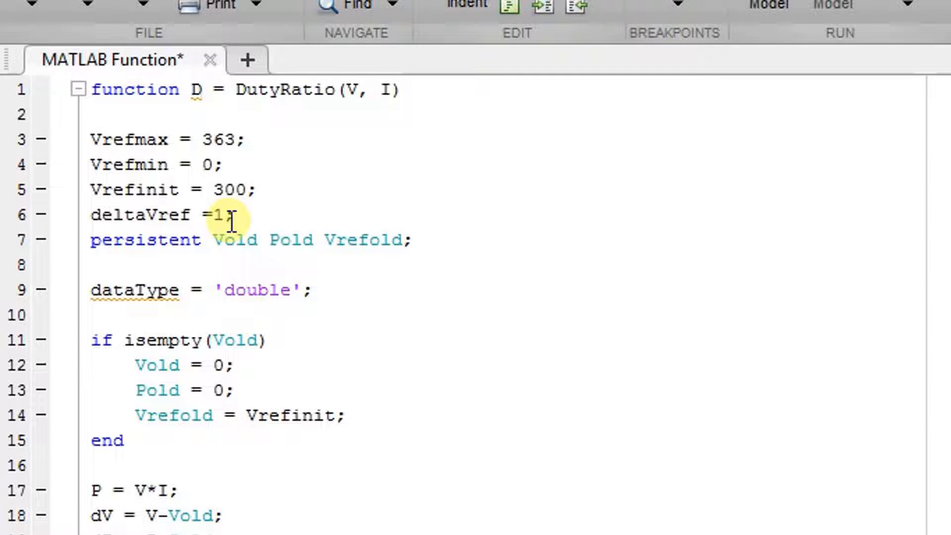
pyautogui.moveTo(90, 139); pyautogui.dragTo(236, 215)
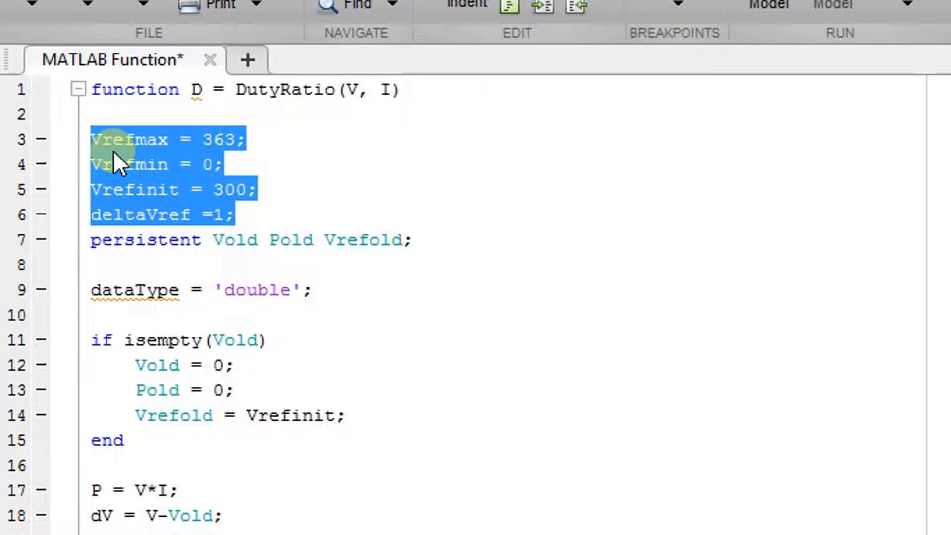
pyautogui.rightClick(121, 163)
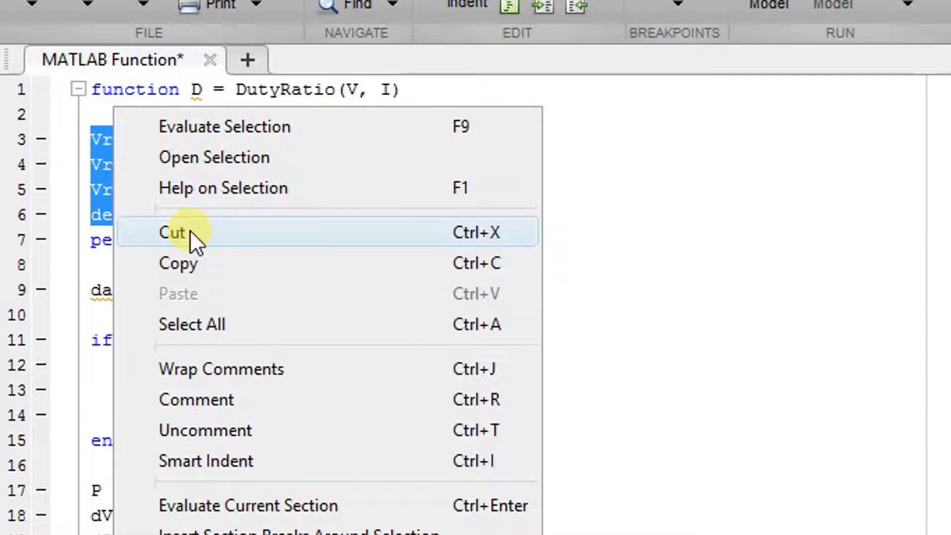
pyautogui.click(175, 232)
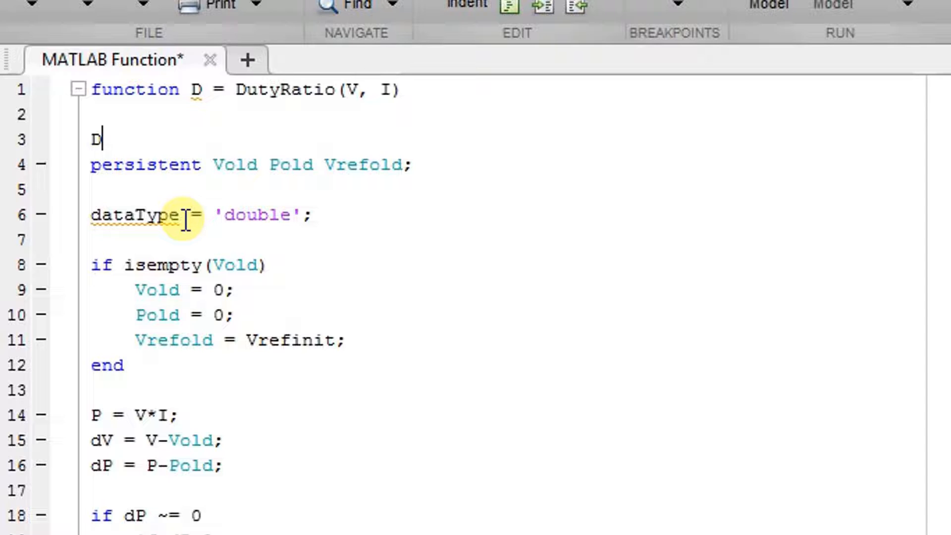
# Step: Define Dmax = 0.95, Dmin = 0, Dinit and deltaD = 0.001
pyautogui.write('max')
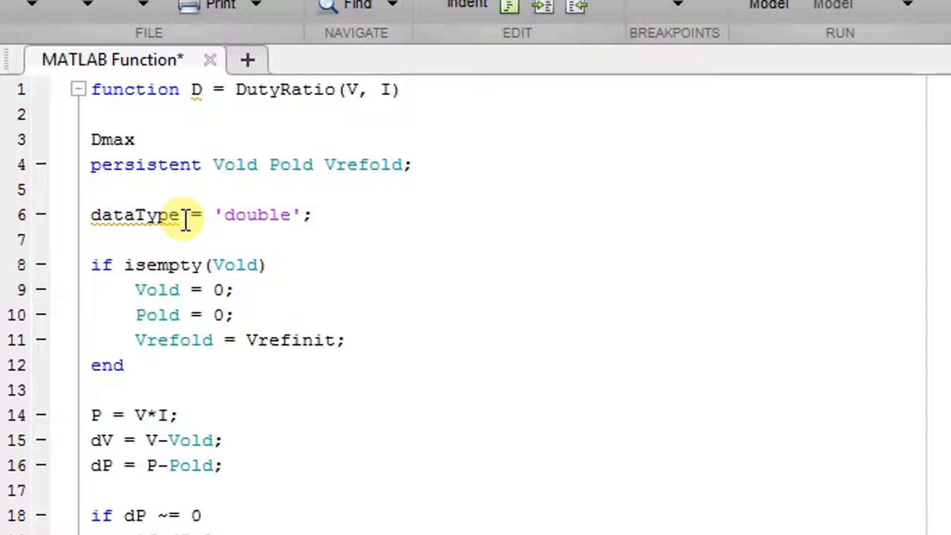
pyautogui.write('= 0.95;')
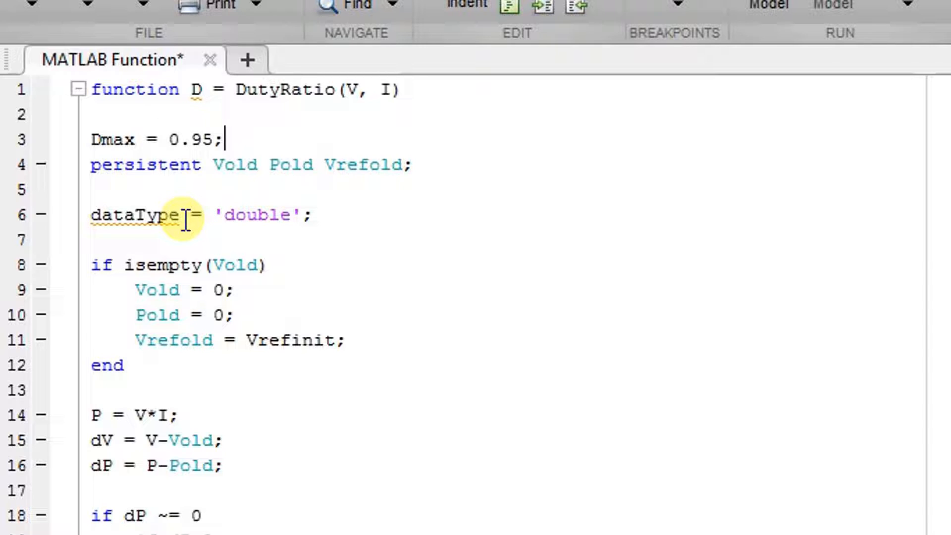
pyautogui.write('Dmi')
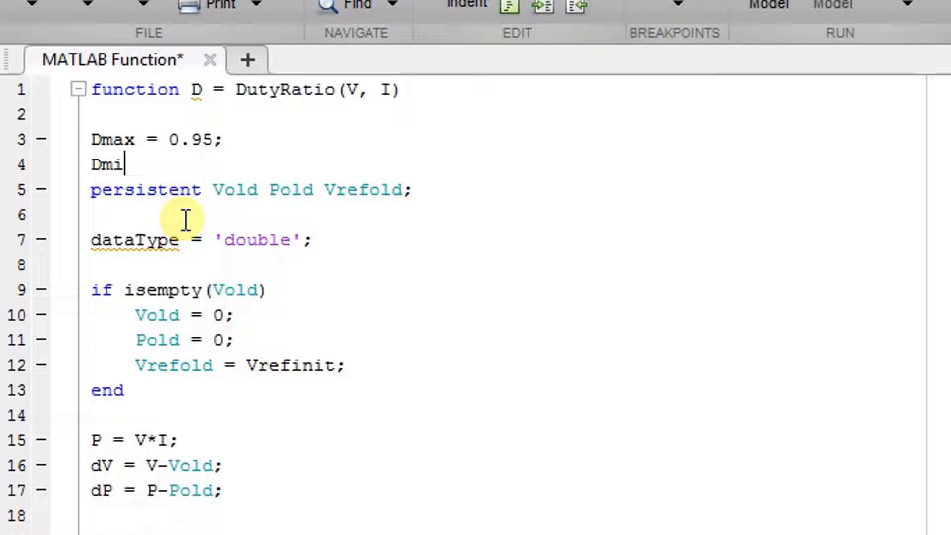
pyautogui.write('n =')
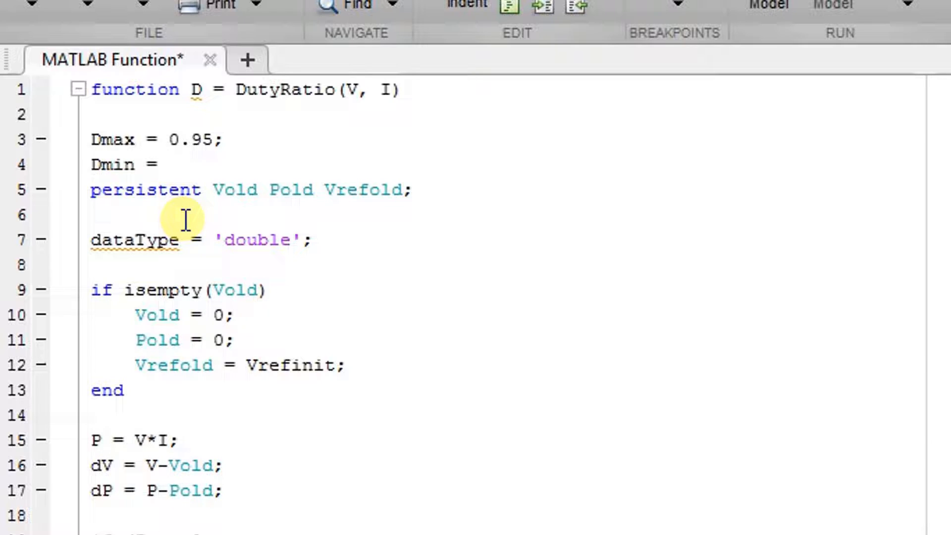
pyautogui.write('0;')
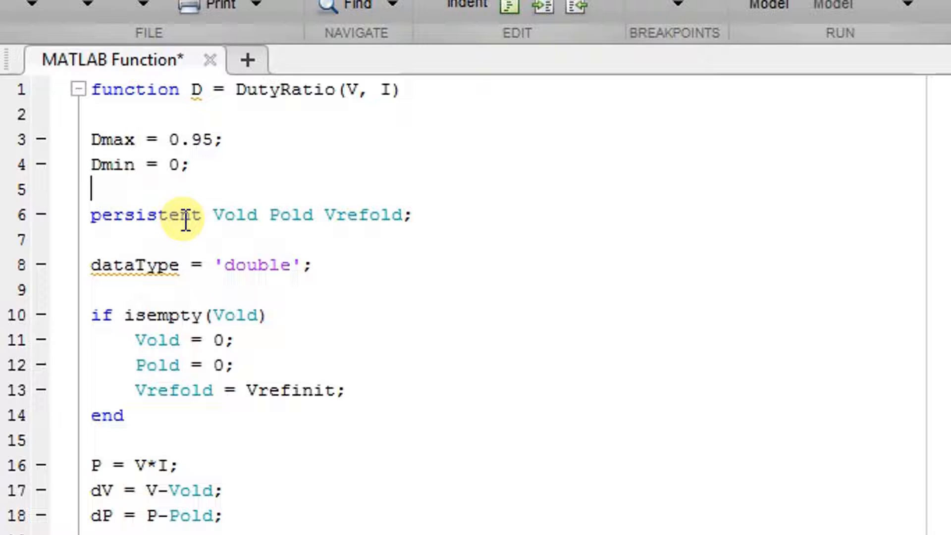
pyautogui.write('Dinit = 0.95;')
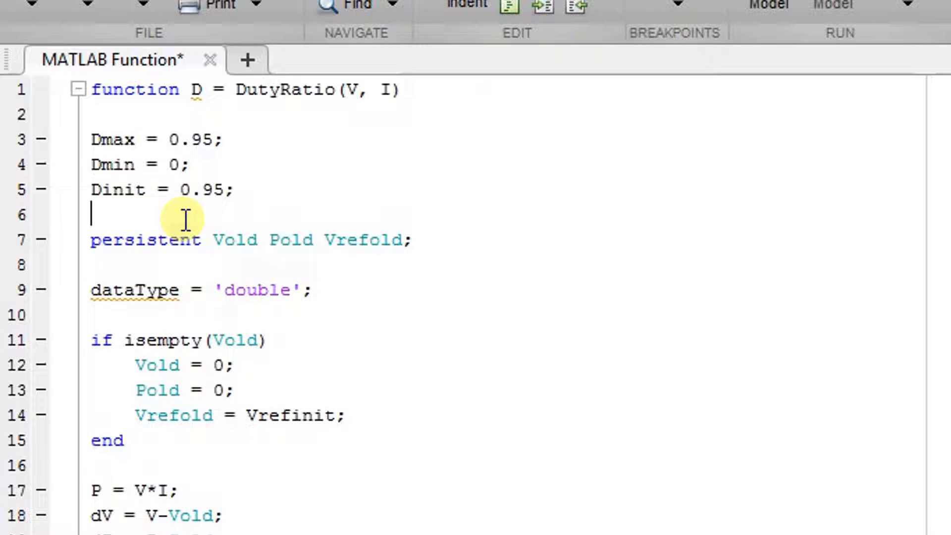
pyautogui.write('delta')
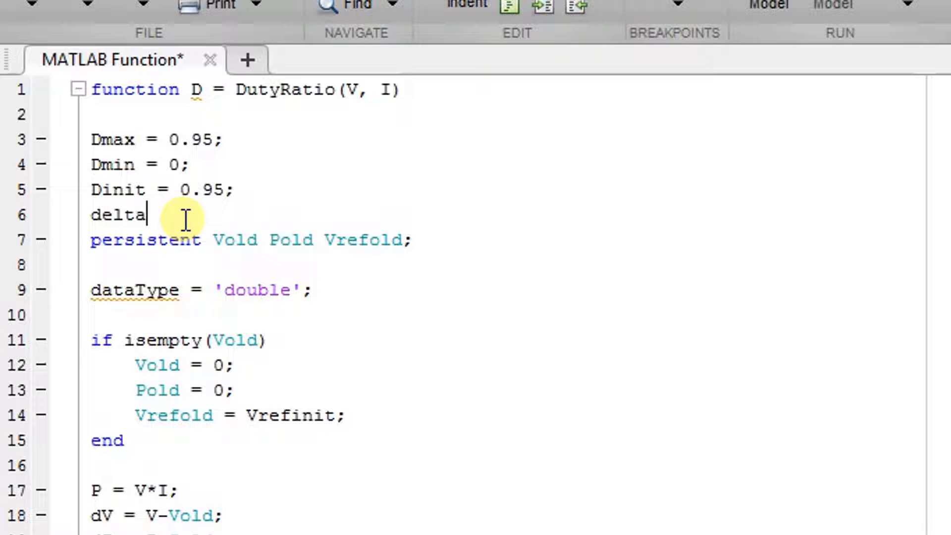
pyautogui.write('D =')
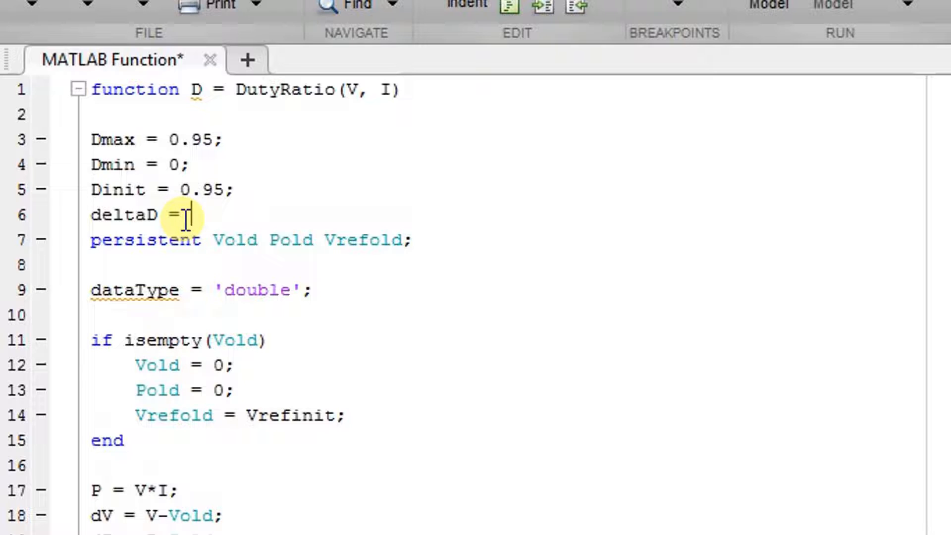
pyautogui.write('0.001;')
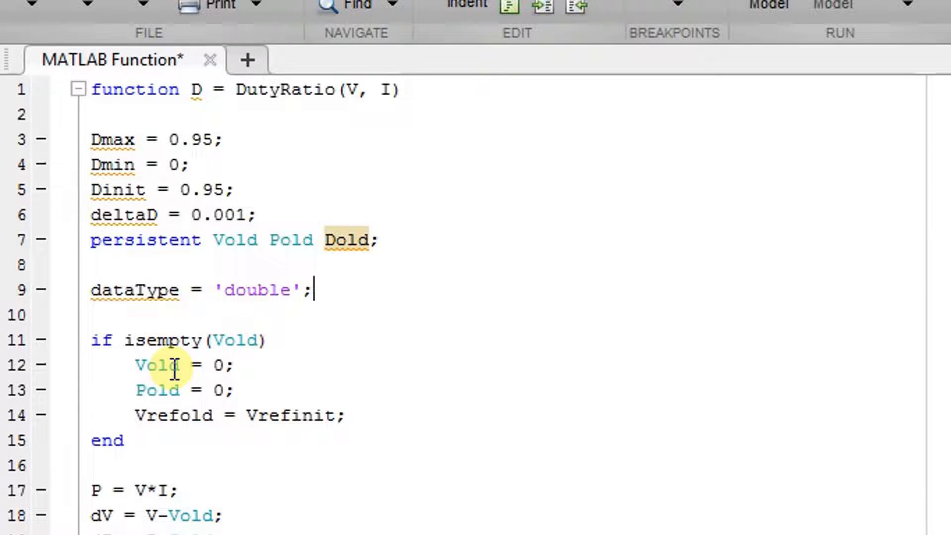
pyautogui.moveTo(182, 433)
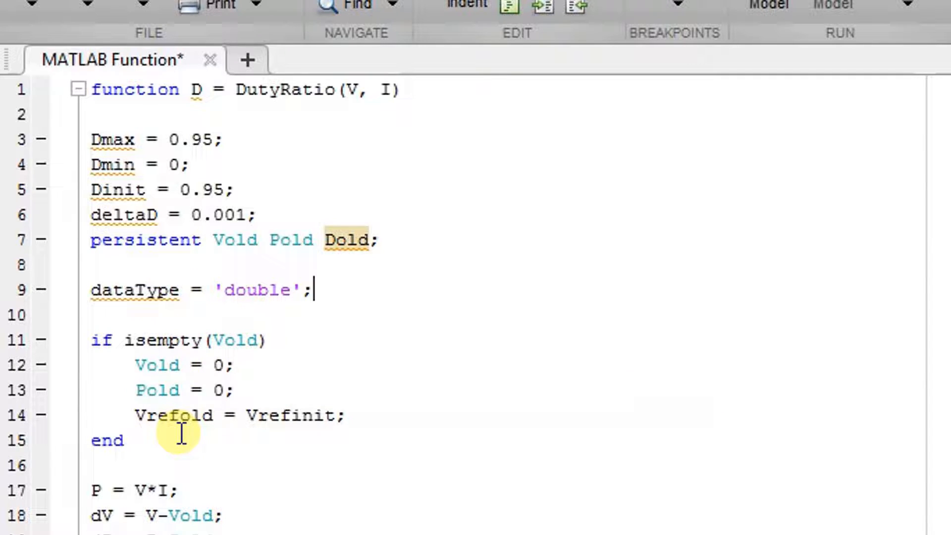
# Step: Make the persistent initialisation set Dold from Dinit instead of Vrefold
pyautogui.click(215, 415)
pyautogui.write('D')
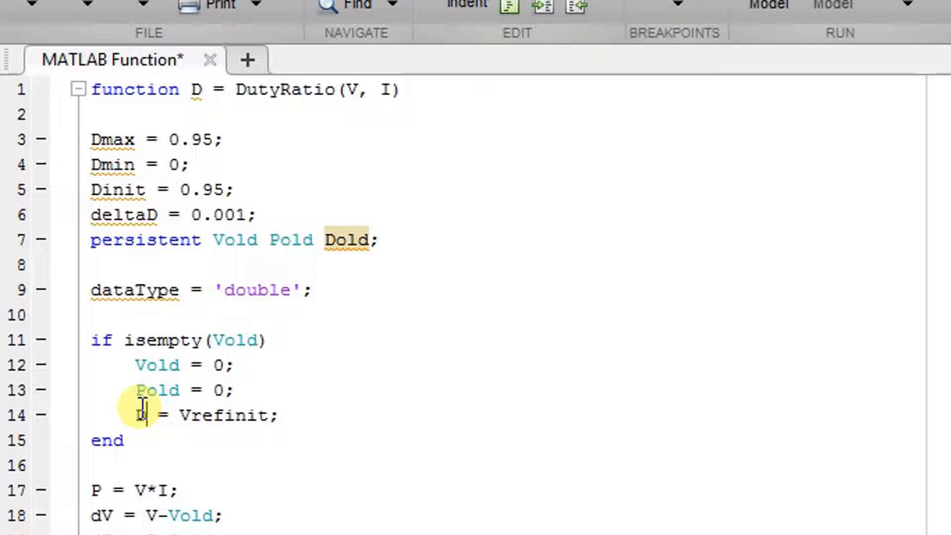
pyautogui.write('old')
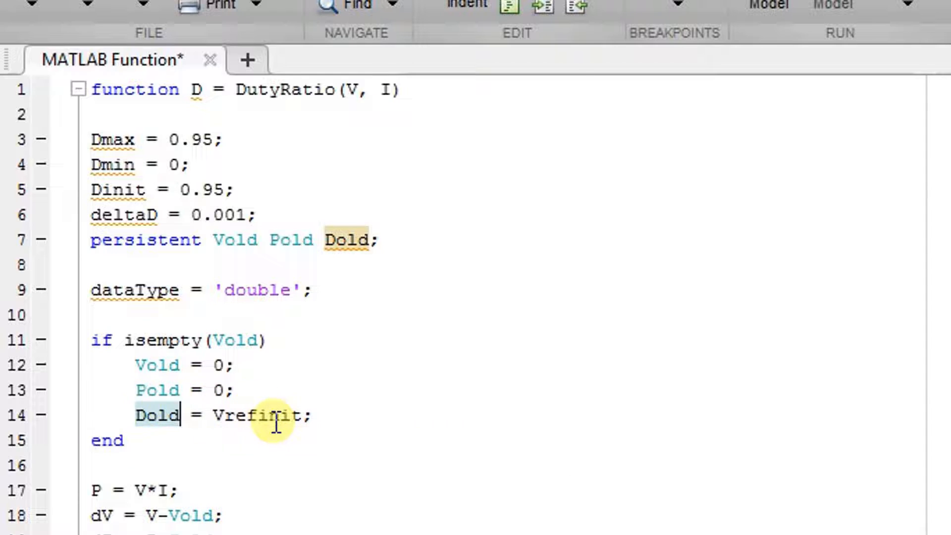
pyautogui.doubleClick(237, 415)
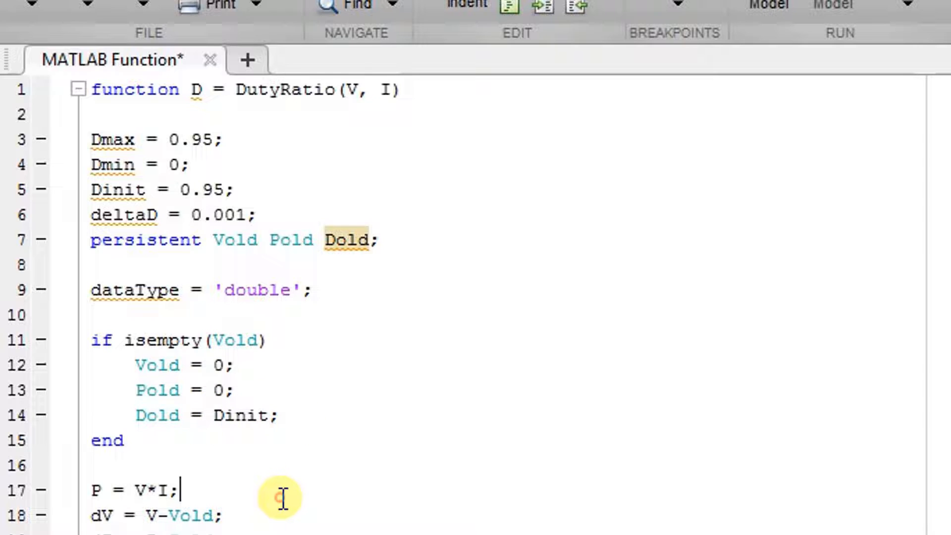
pyautogui.moveTo(140, 440)
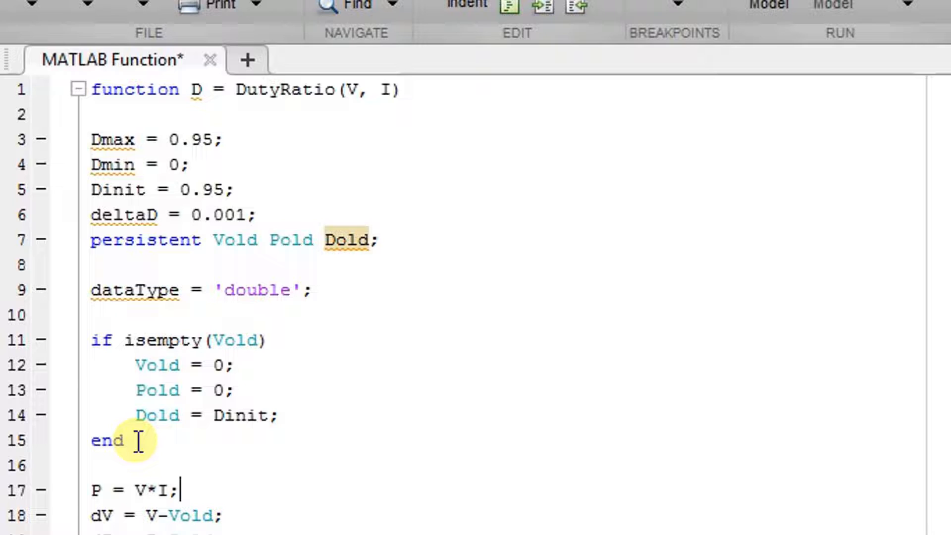
# Step: Rewrite the perturb branches as D = Dold + deltaD (and its counterpart) in place of the Vref updates
pyautogui.scroll(-3)
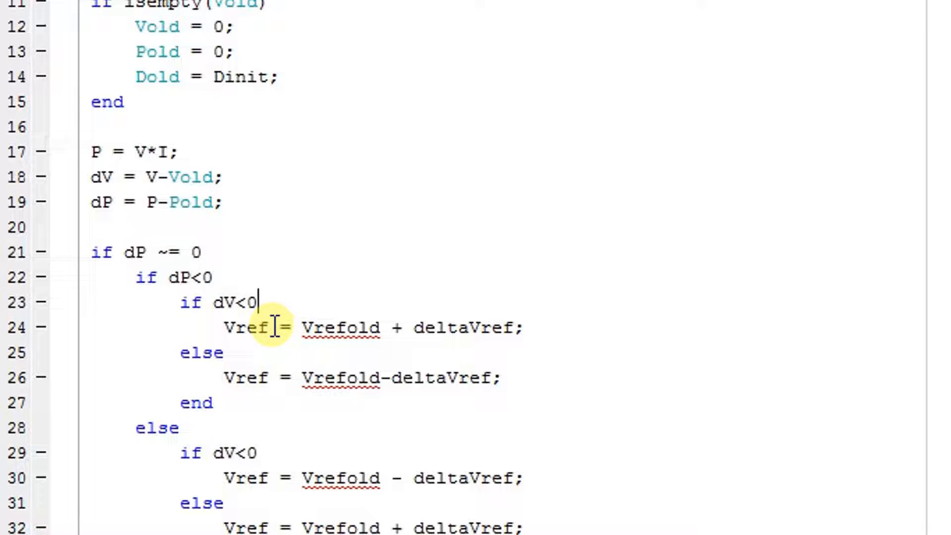
pyautogui.doubleClick(247, 328)
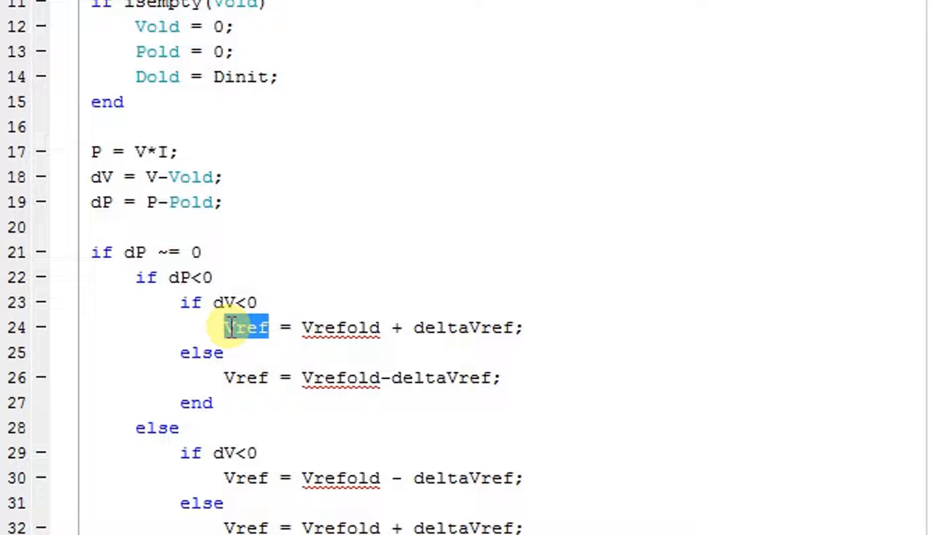
pyautogui.write('D')
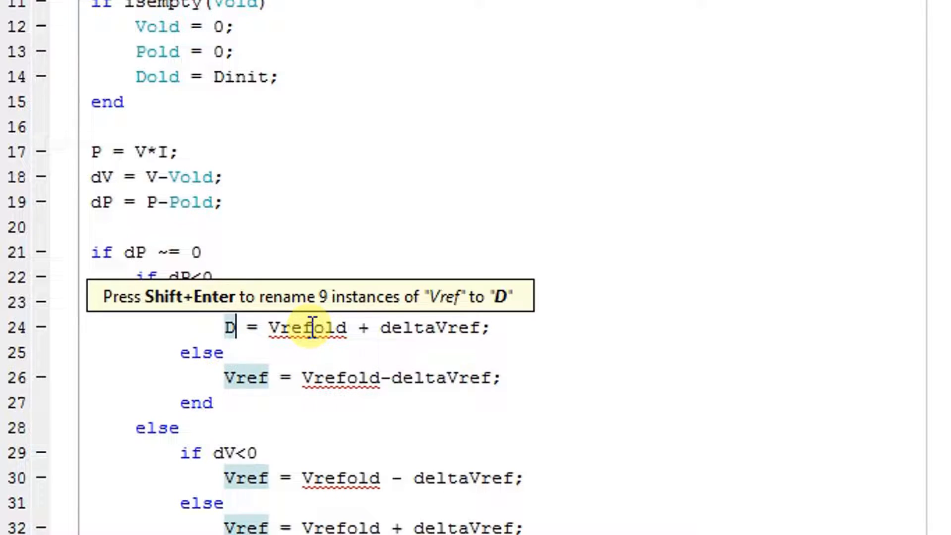
pyautogui.doubleClick(291, 328)
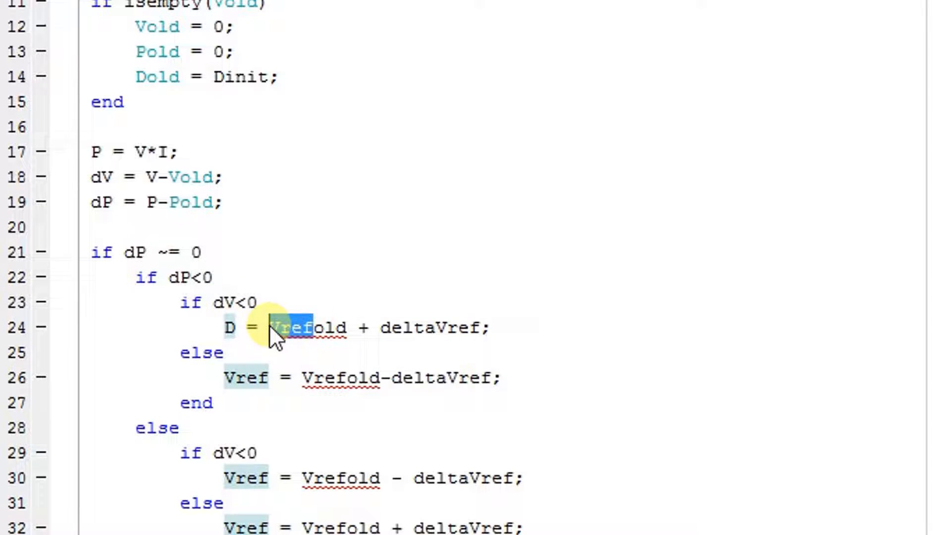
pyautogui.write('Dold')
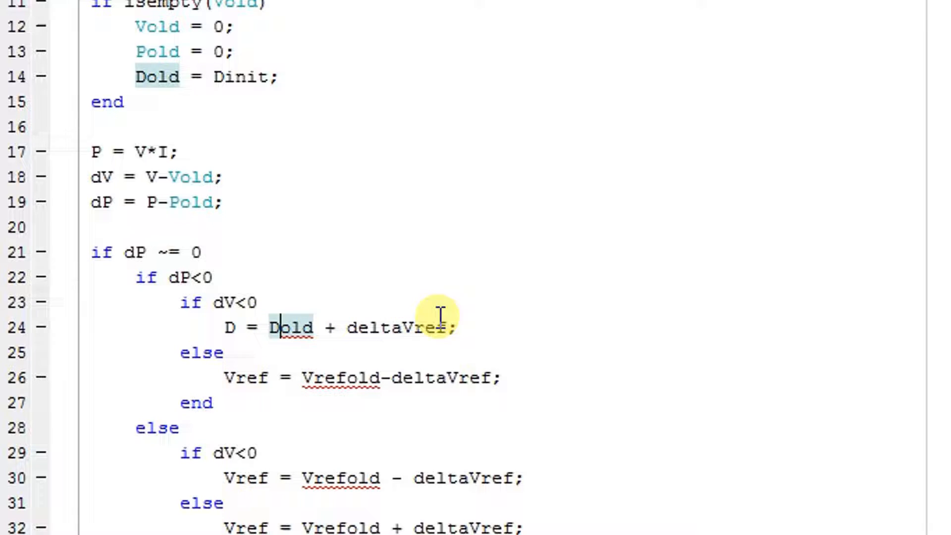
pyautogui.doubleClick(425, 328)
pyautogui.write('D')
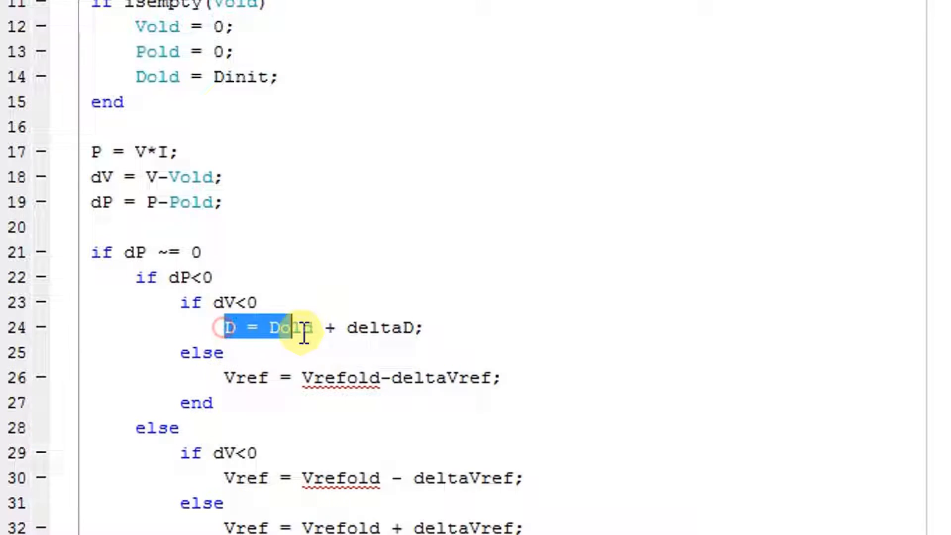
pyautogui.rightClick(297, 328)
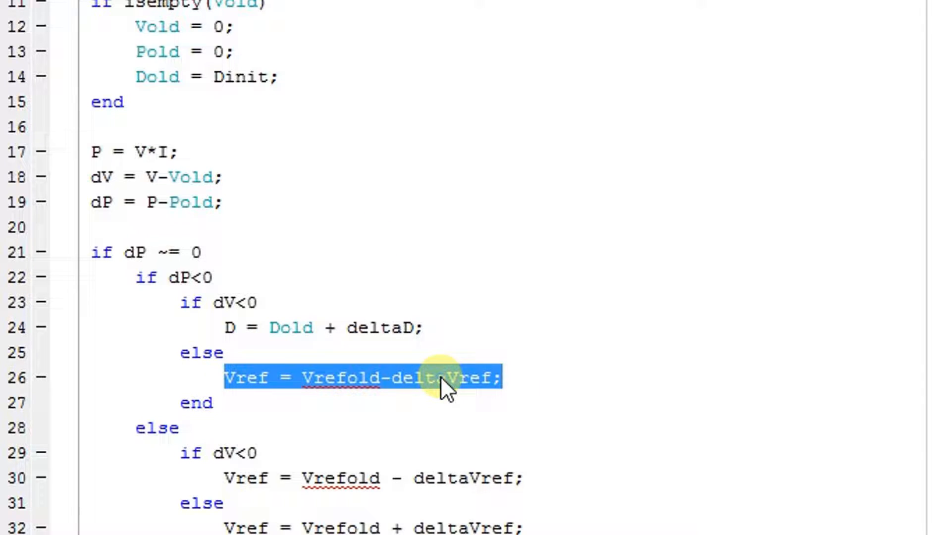
pyautogui.write('D = Dold + deltaD;')
pyautogui.click(324, 327)
pyautogui.write('-')
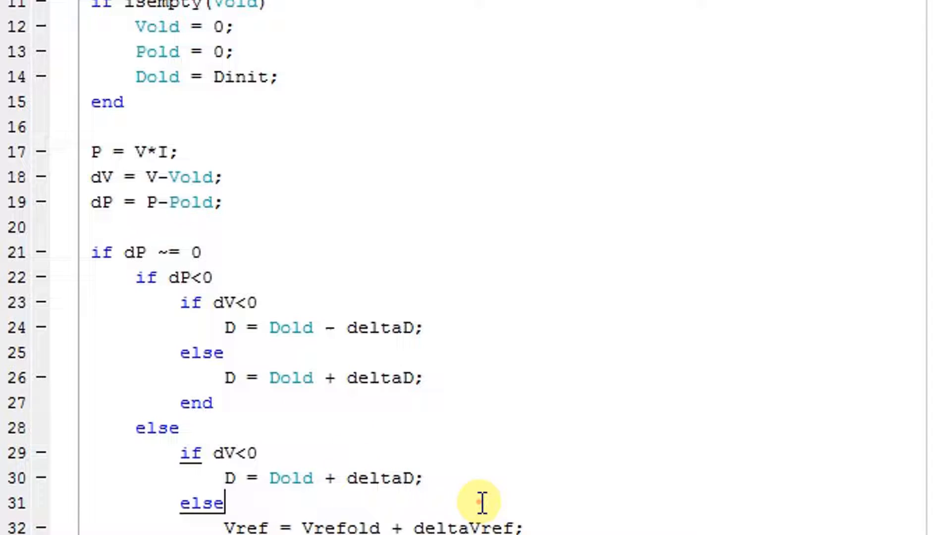
pyautogui.scroll(-3)
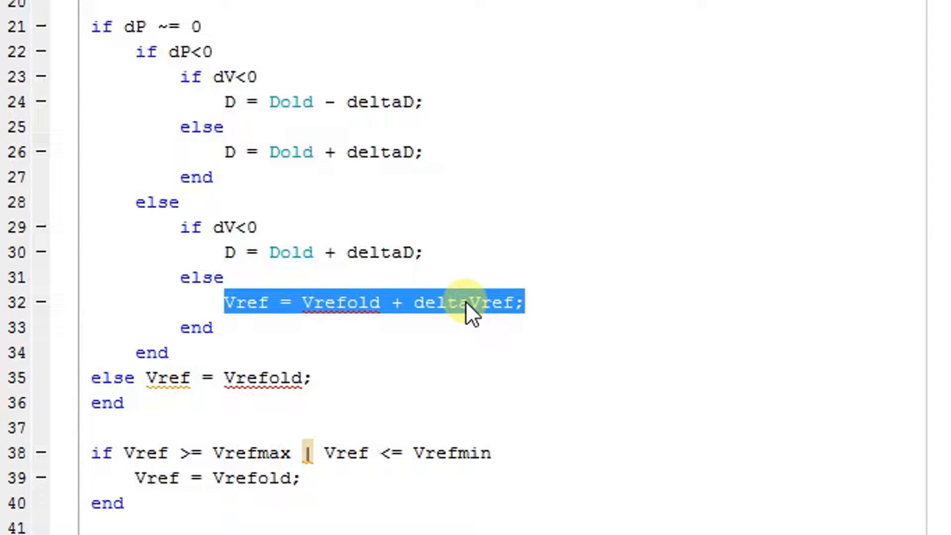
pyautogui.write('D = Dold + deltaD;')
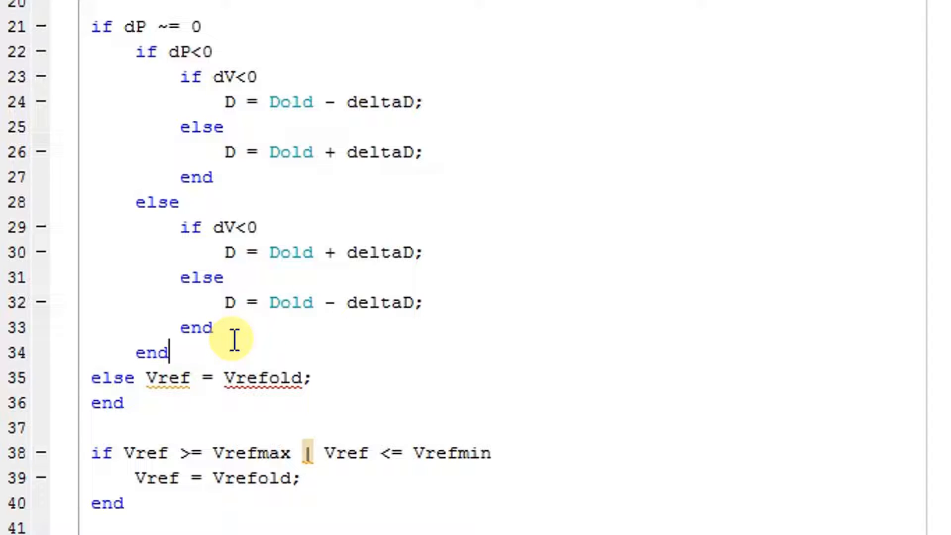
# Step: Use D and Dold in the power-unchanged branch, the Dmax/Dmin clamp and the final Dold = D state update
pyautogui.doubleClick(169, 377)
pyautogui.write('D')
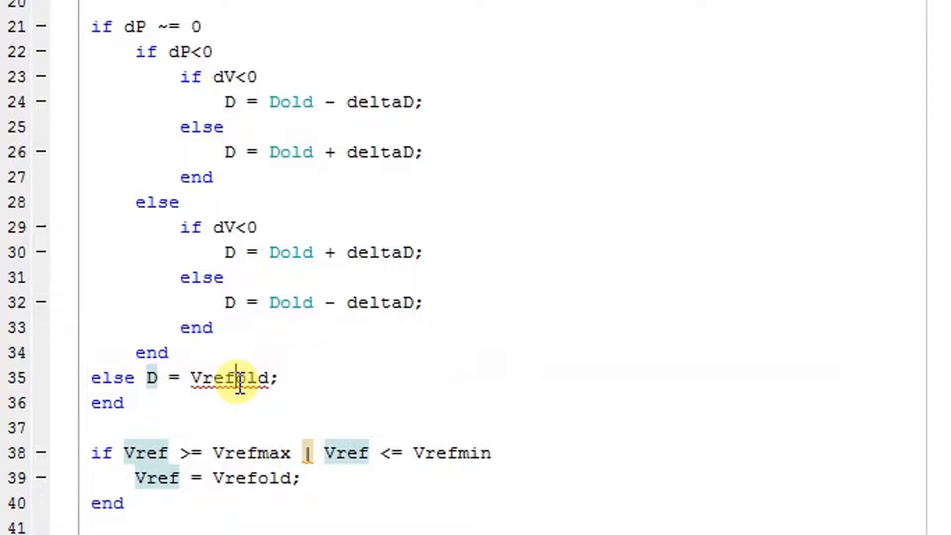
pyautogui.doubleClick(209, 377)
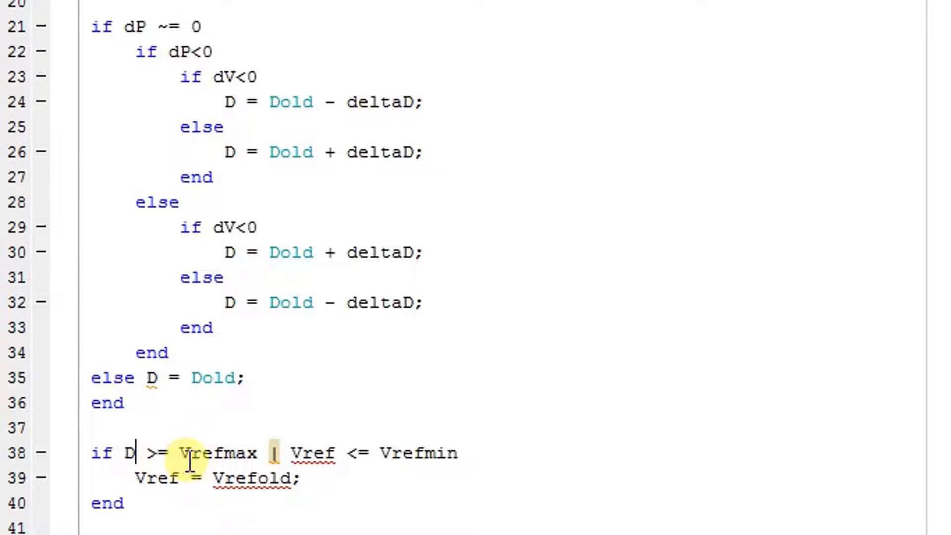
pyautogui.doubleClick(198, 453)
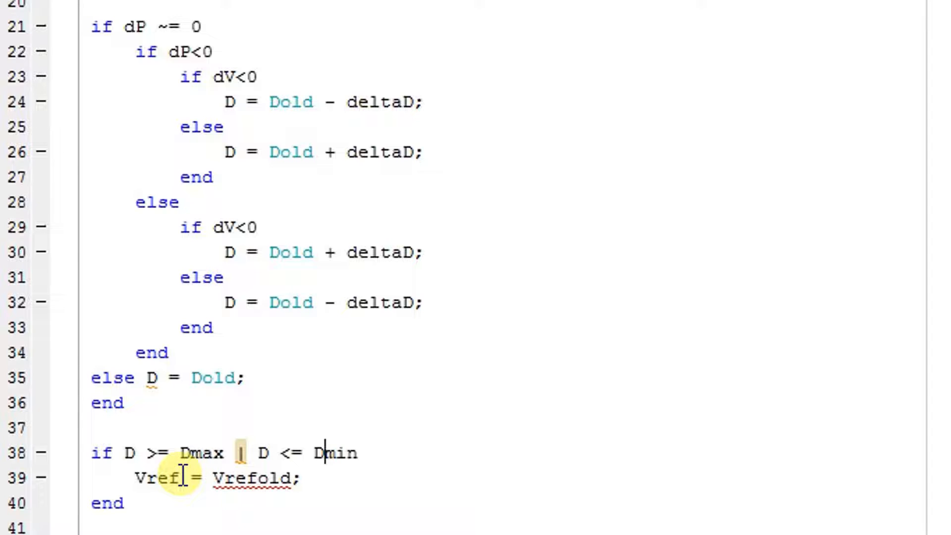
pyautogui.doubleClick(156, 478)
pyautogui.write('D = Dold;')
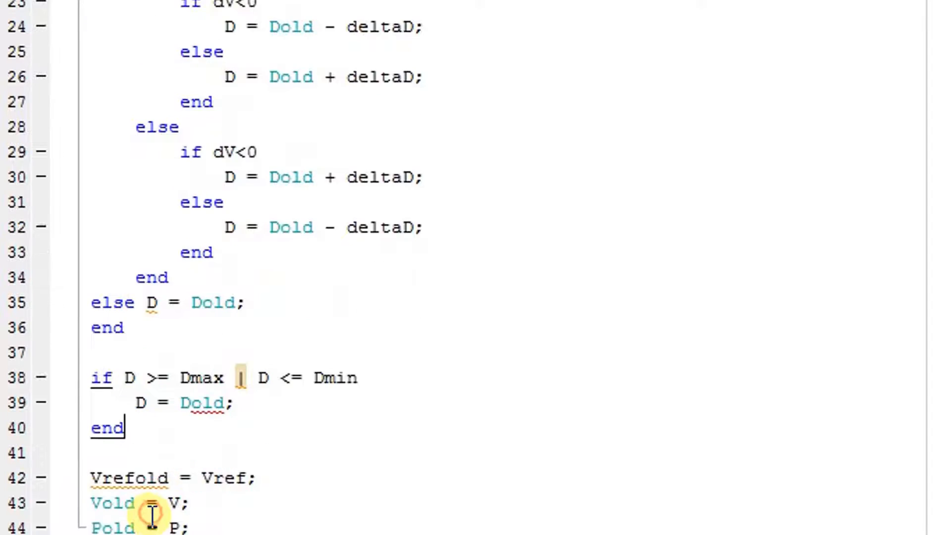
pyautogui.scroll(-3)
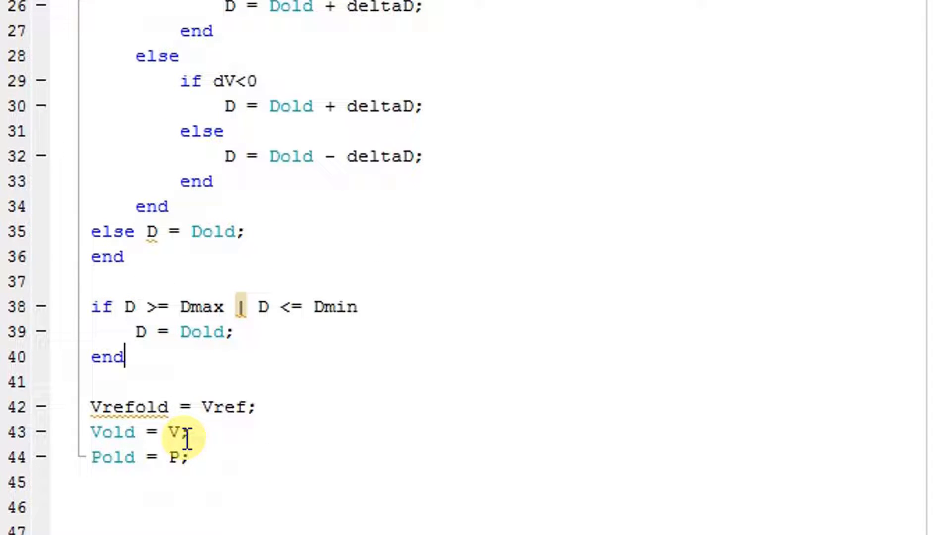
pyautogui.doubleClick(130, 406)
pyautogui.write('D')
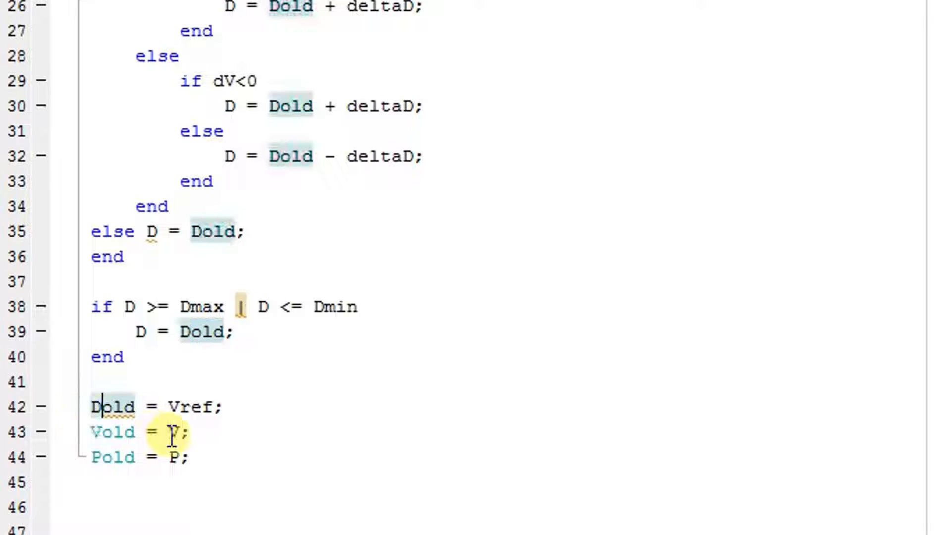
pyautogui.doubleClick(191, 406)
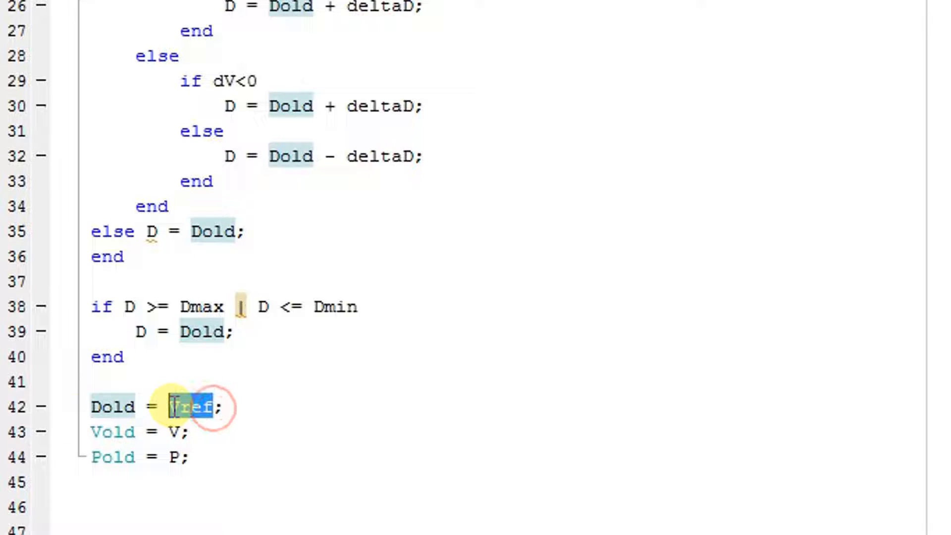
pyautogui.write('D')
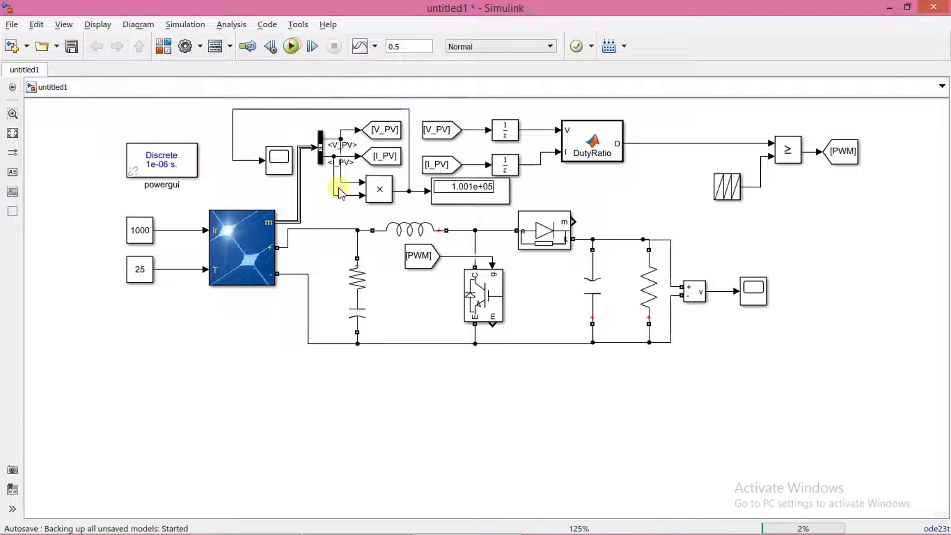
# Step: Run the model with the DutyRatio block and autoscale the PV power scope settling near 1e5
pyautogui.click(291, 46)
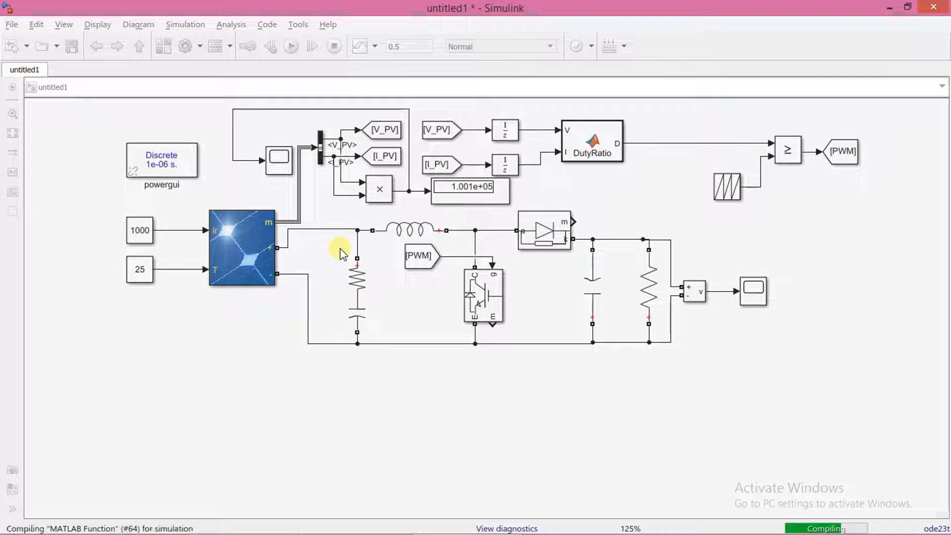
pyautogui.click(291, 46)
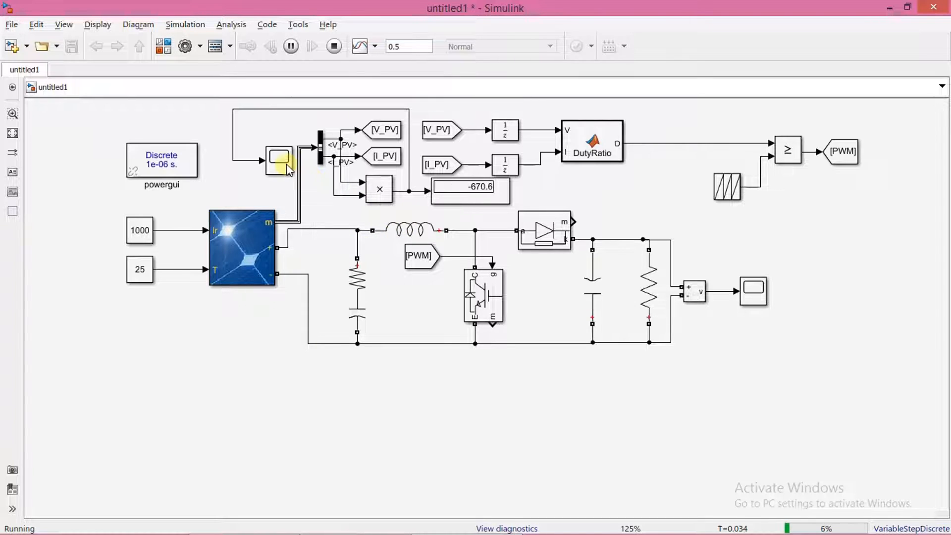
pyautogui.doubleClick(278, 159)
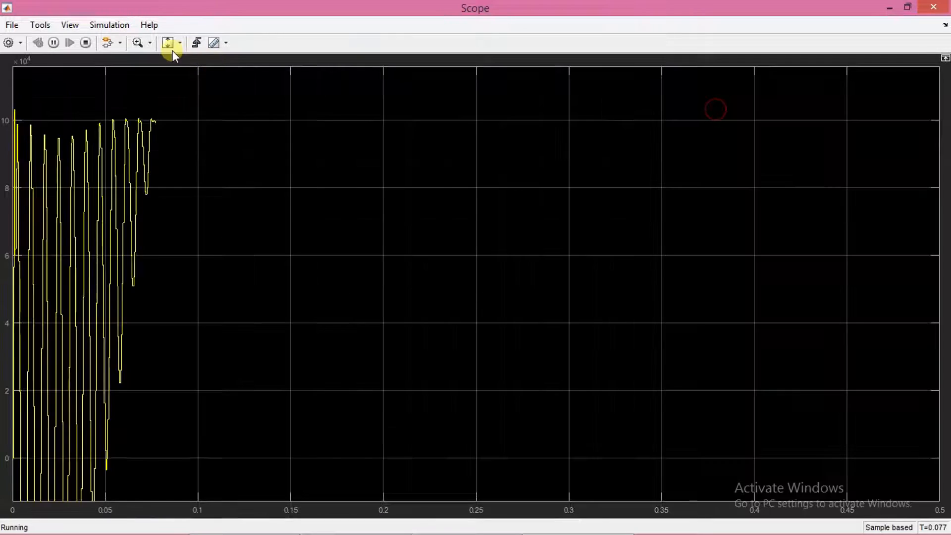
pyautogui.click(168, 43)
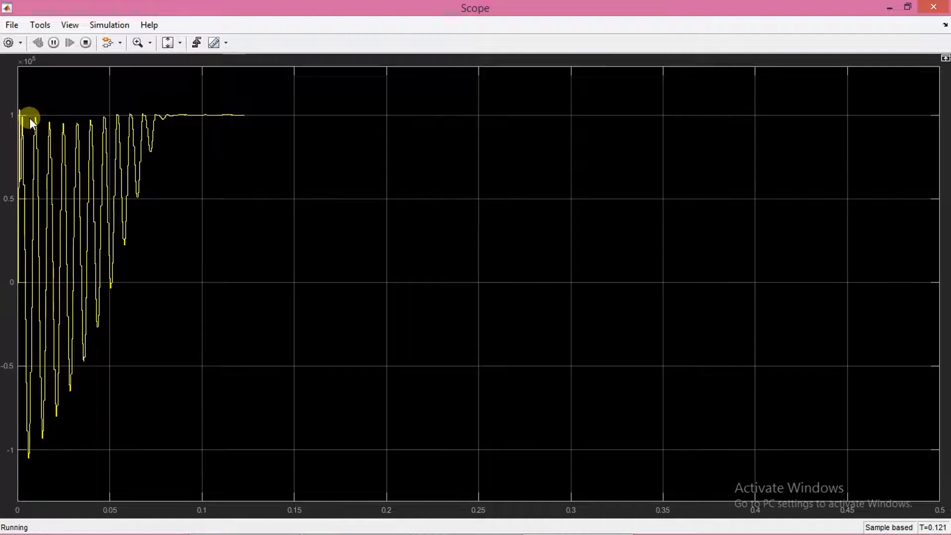
pyautogui.moveTo(863, 66)
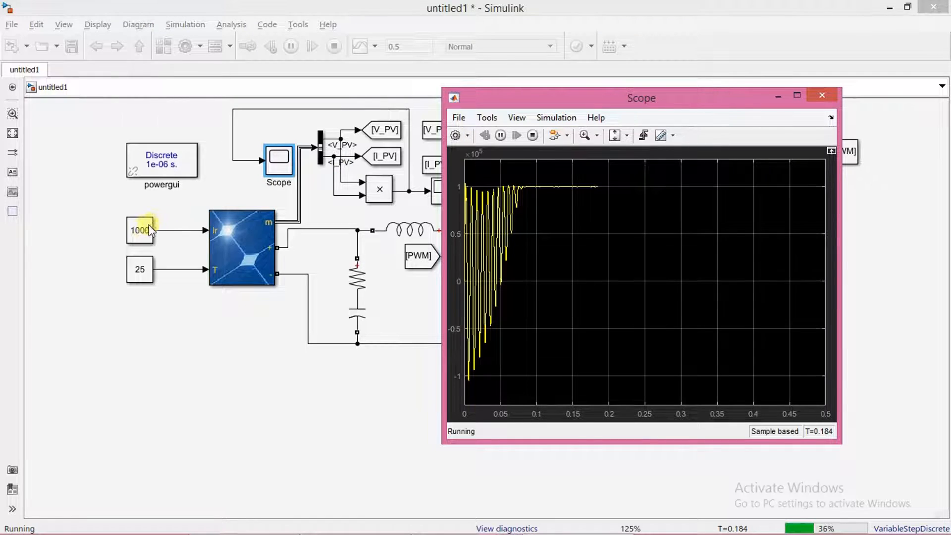
# Step: Step the irradiance constant from 1000 to 500 then 600 mid-run and check the output voltage scope
pyautogui.doubleClick(139, 231)
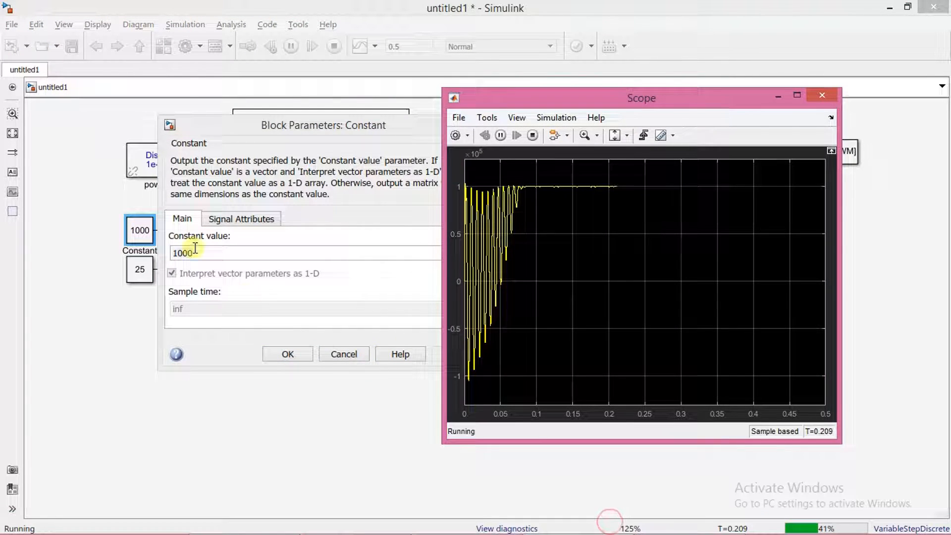
pyautogui.write('500')
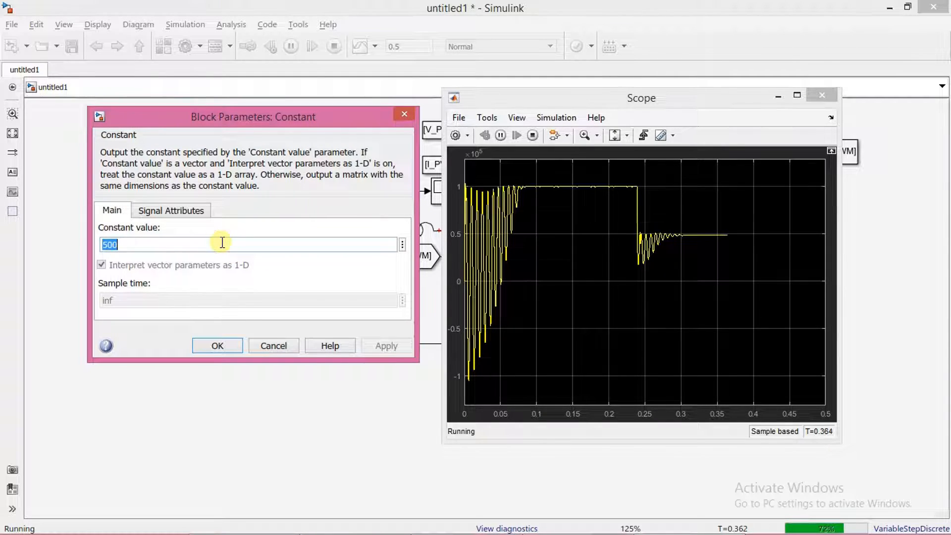
pyautogui.write('600')
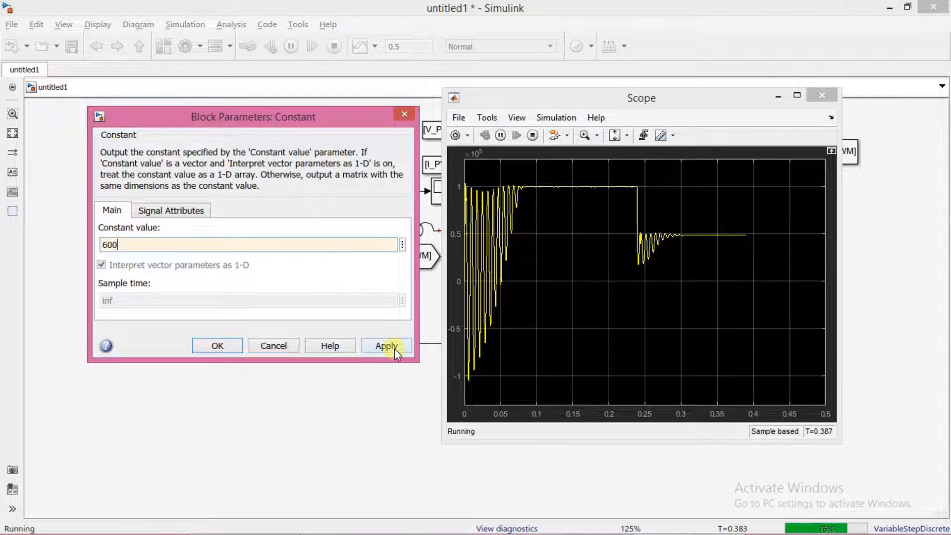
pyautogui.click(385, 346)
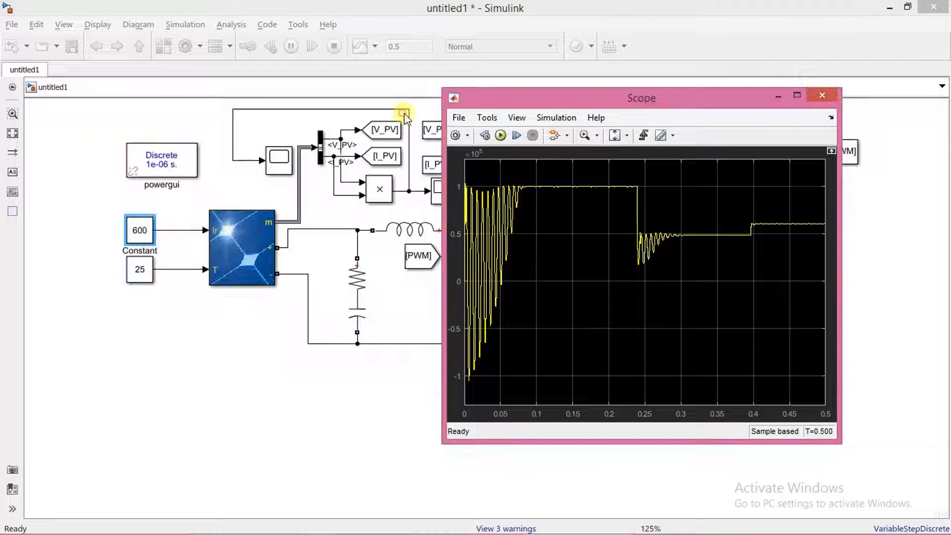
pyautogui.click(822, 95)
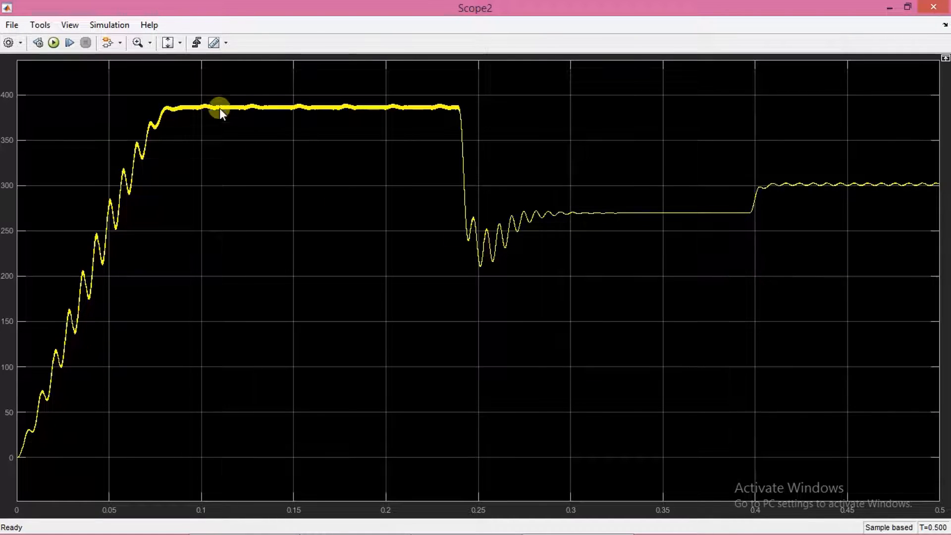
pyautogui.moveTo(159, 135)
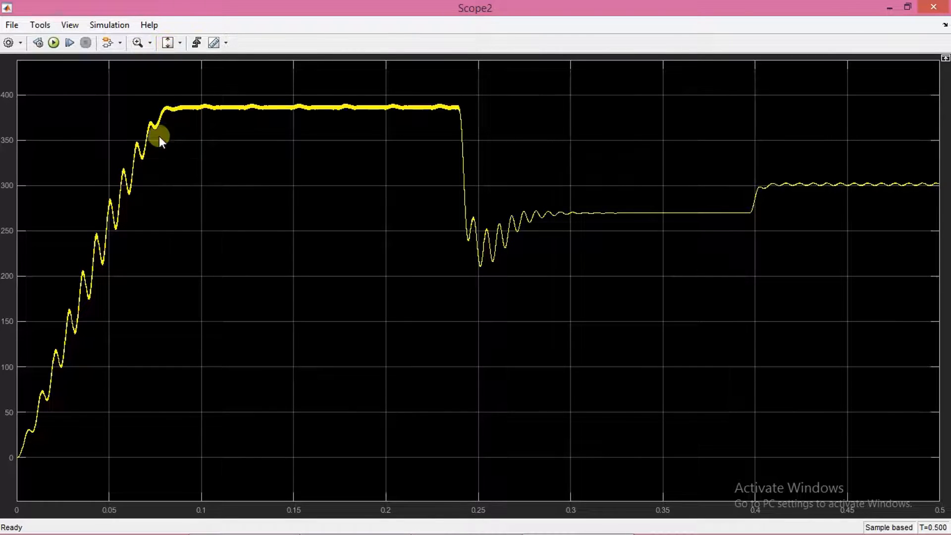
pyautogui.moveTo(853, 182)
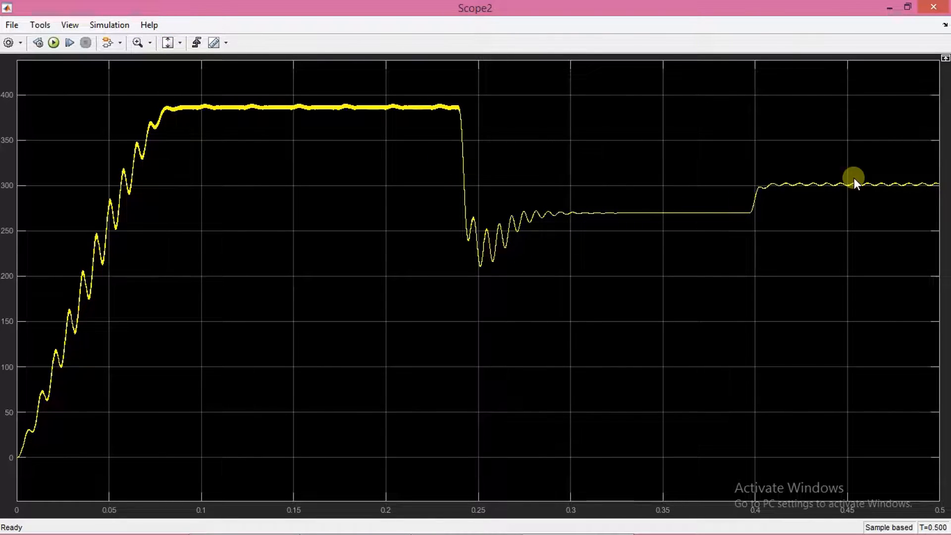
pyautogui.moveTo(934, 14)
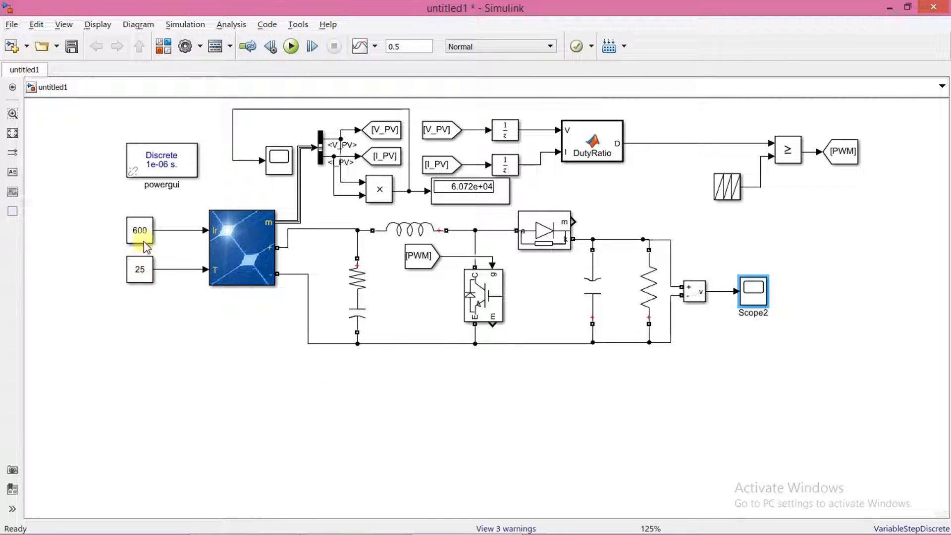
# Step: Set irradiance to 300, start the simulation and watch the PV power plot
pyautogui.doubleClick(140, 231)
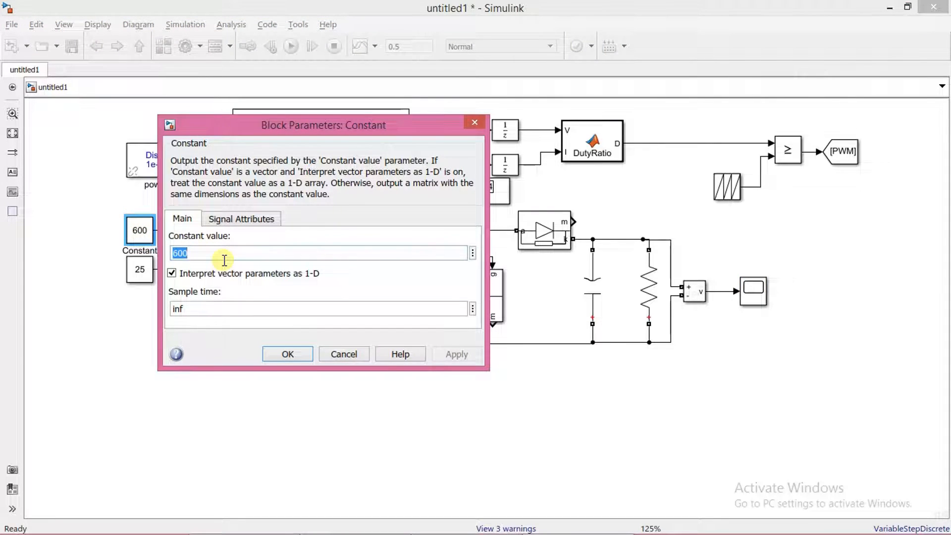
pyautogui.write('300')
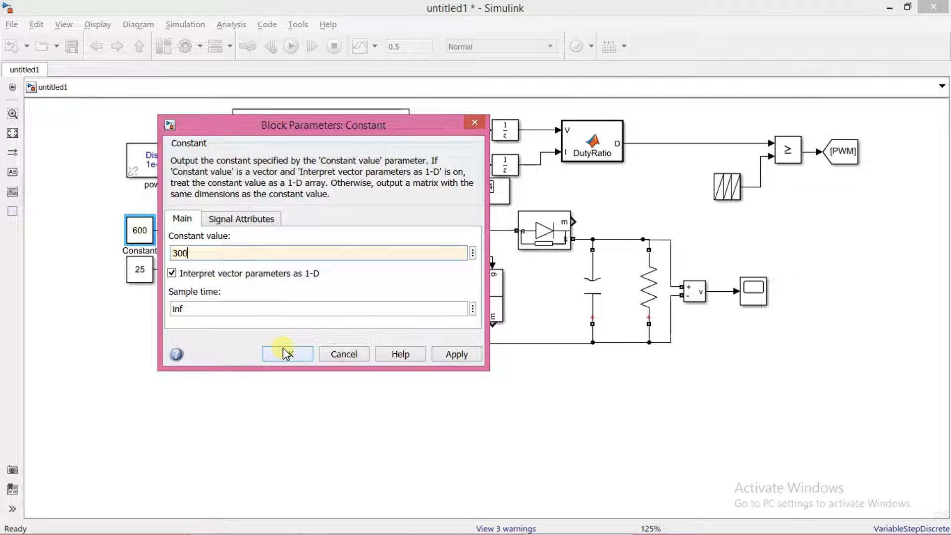
pyautogui.click(288, 353)
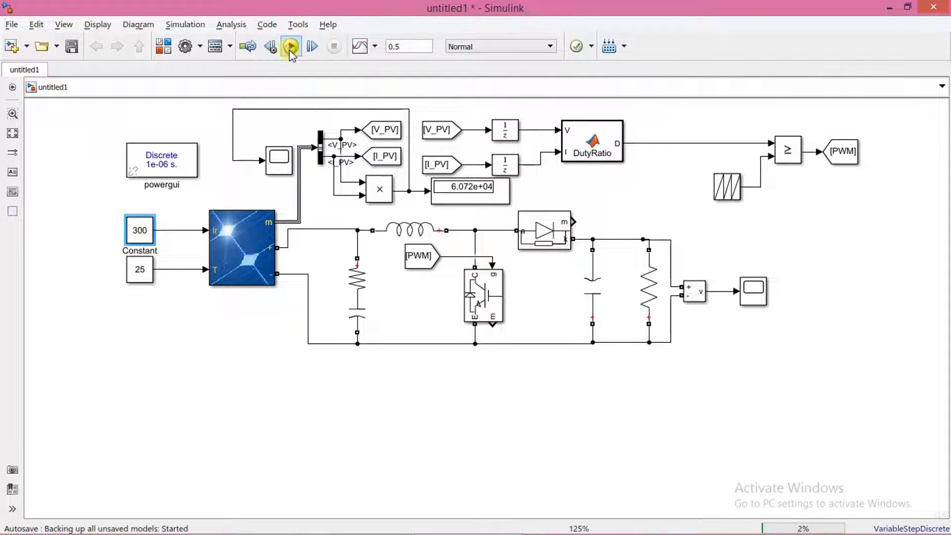
pyautogui.click(290, 47)
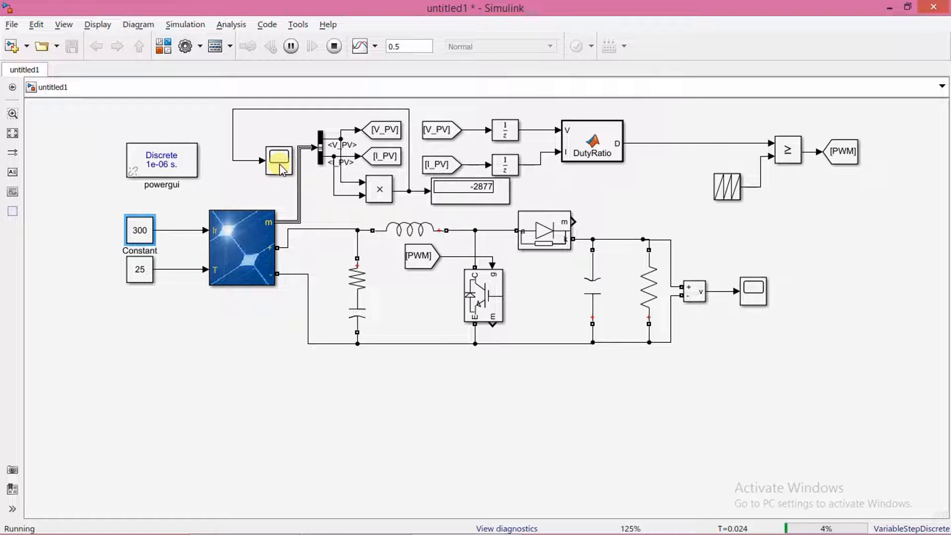
pyautogui.doubleClick(279, 160)
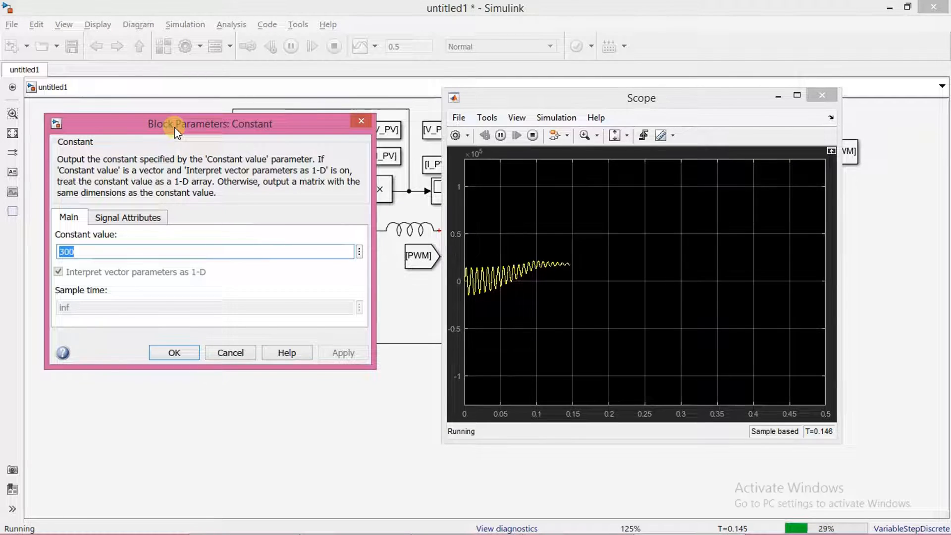
pyautogui.moveTo(161, 249)
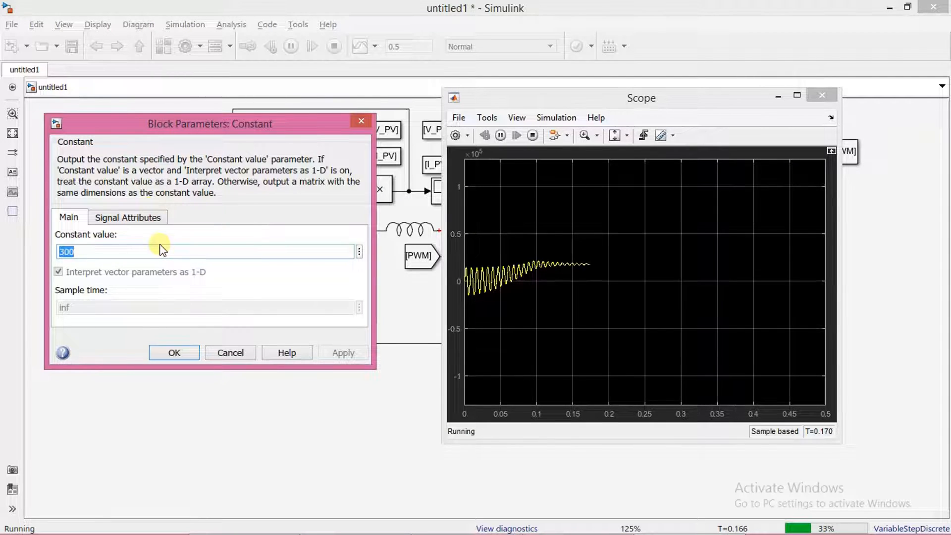
# Step: Raise irradiance to 1000 during the run so PV power jumps to about 1e5
pyautogui.write('1000')
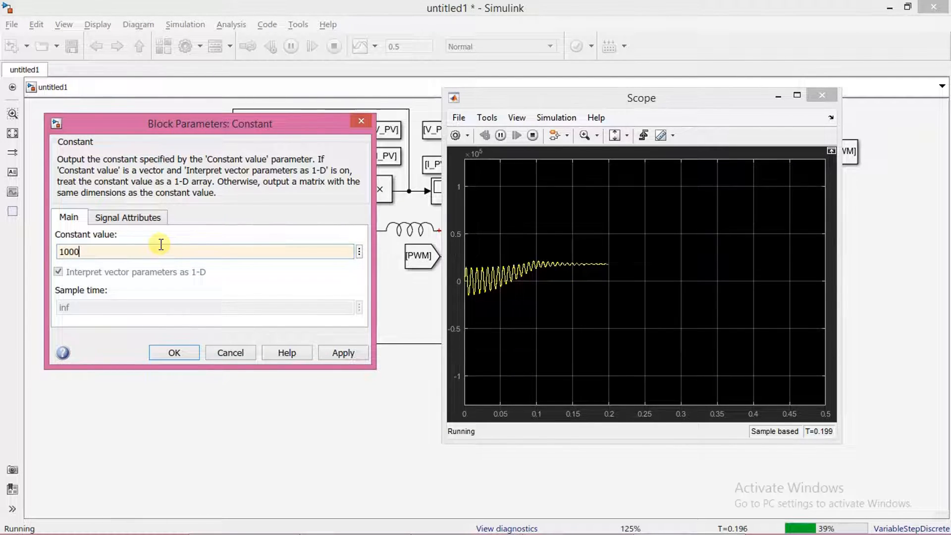
pyautogui.click(343, 353)
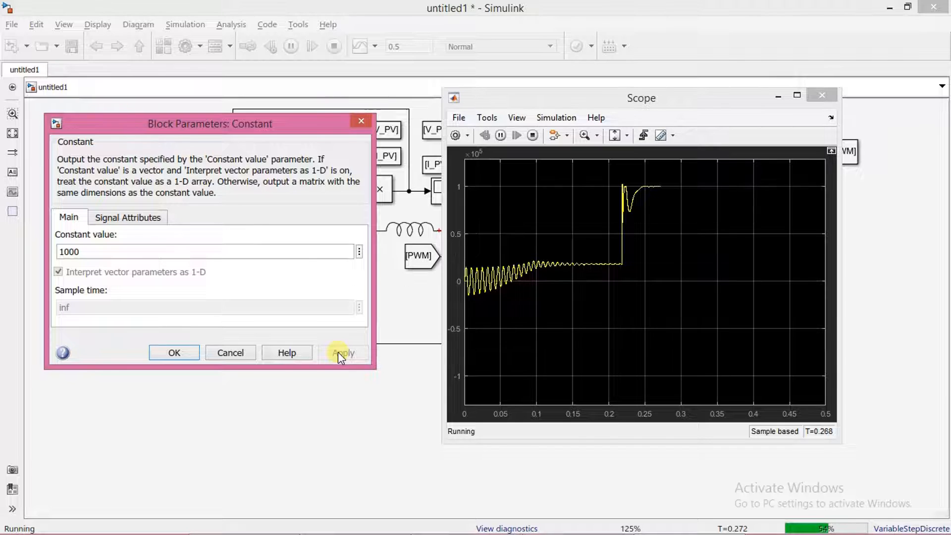
pyautogui.click(342, 352)
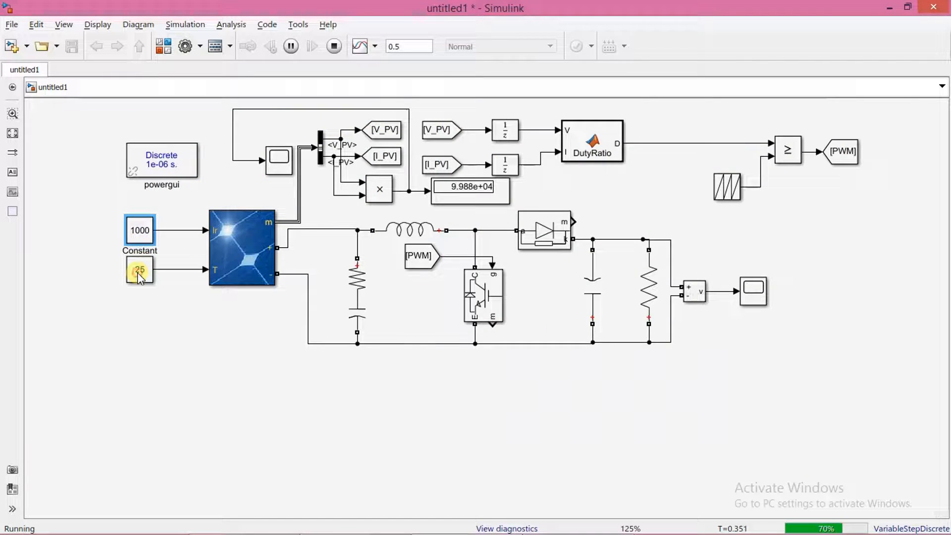
# Step: Raise the panel temperature constant to 45 while the simulation runs
pyautogui.doubleClick(139, 269)
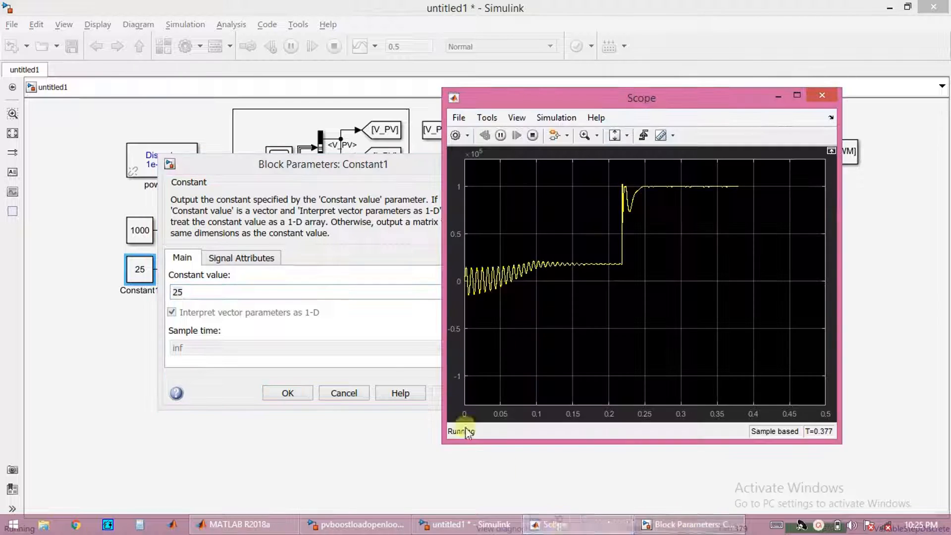
pyautogui.write('4')
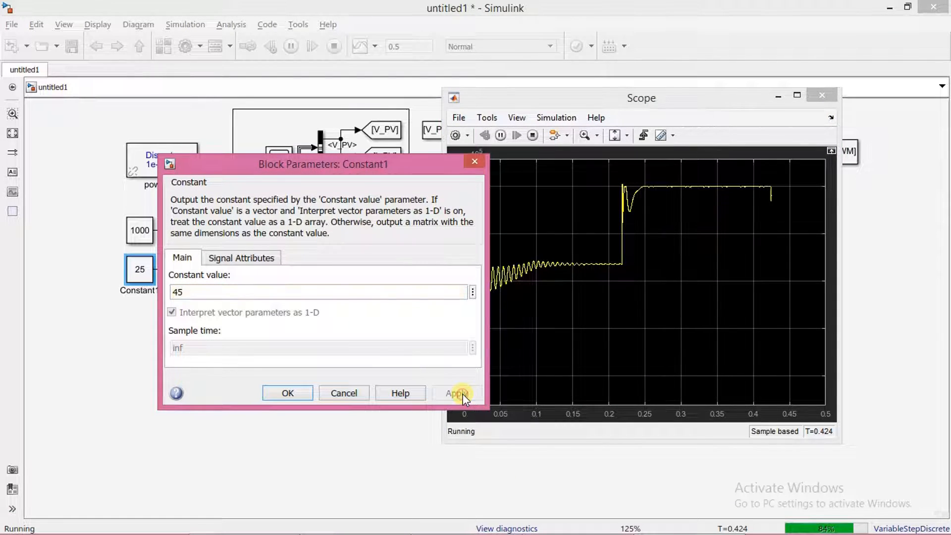
pyautogui.click(455, 393)
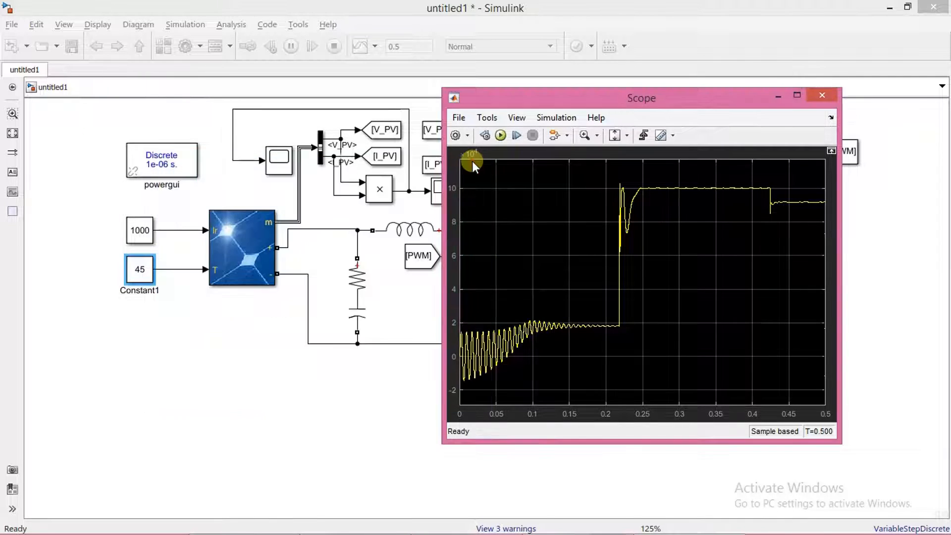
# Step: Close the PV power plot and review the output voltage plot dropping to ~370, then close it
pyautogui.click(822, 95)
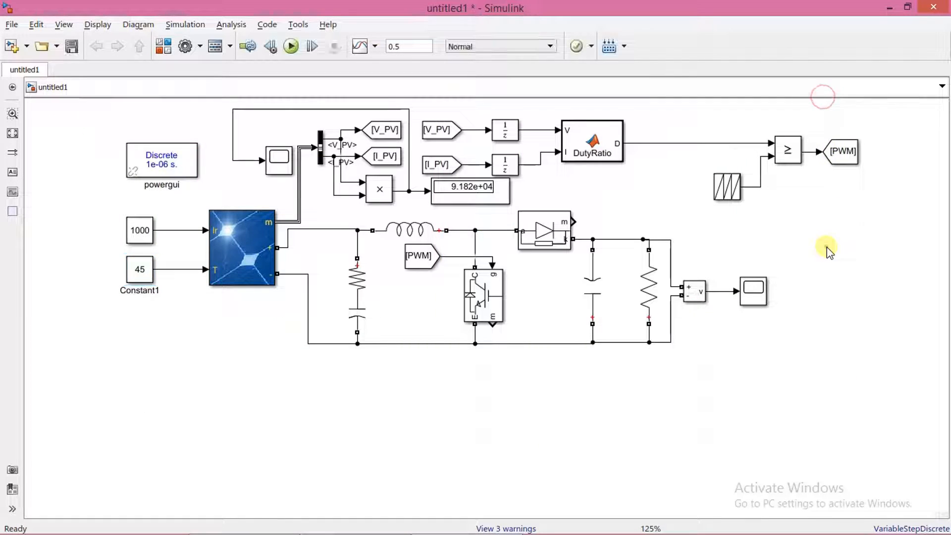
pyautogui.doubleClick(753, 291)
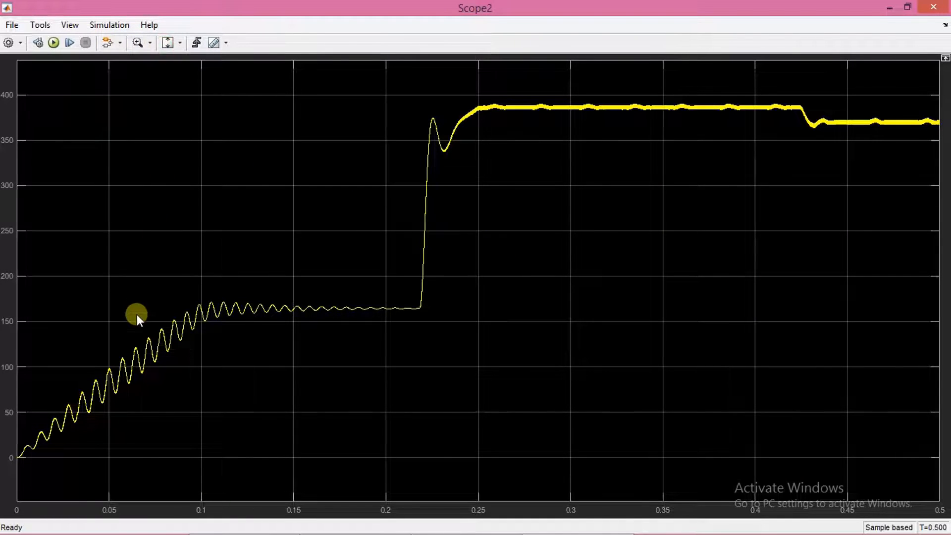
pyautogui.moveTo(943, 115)
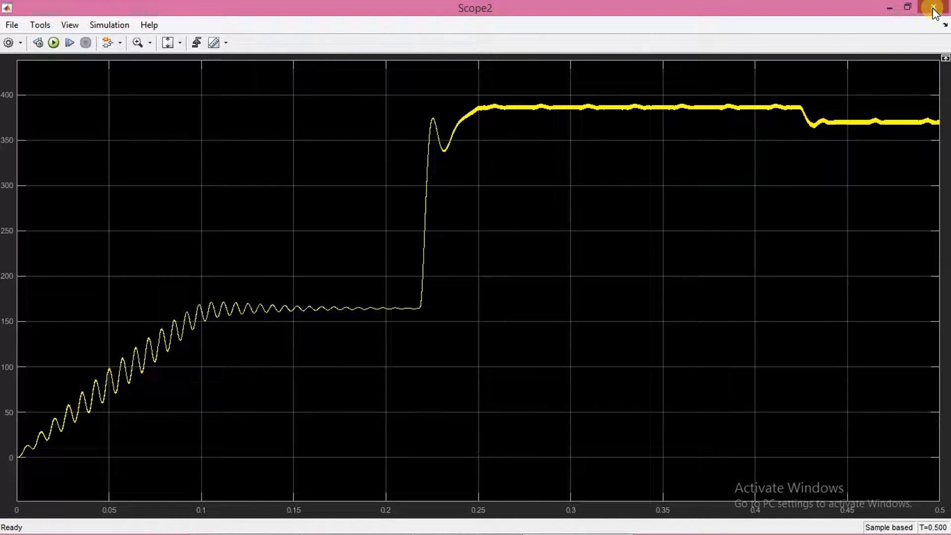
pyautogui.click(933, 7)
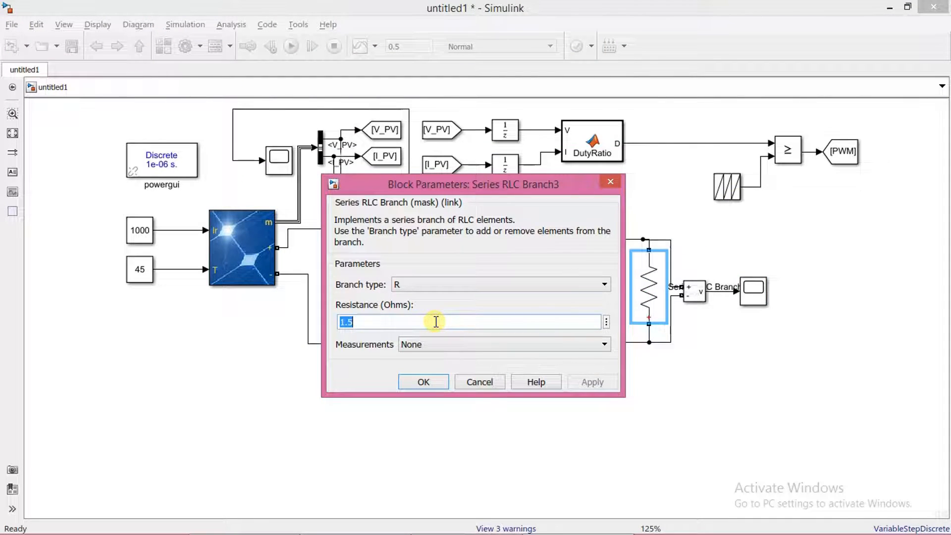
# Step: Set the load resistance to 2 ohms and reopen the temperature constant to enter 25
pyautogui.write('2')
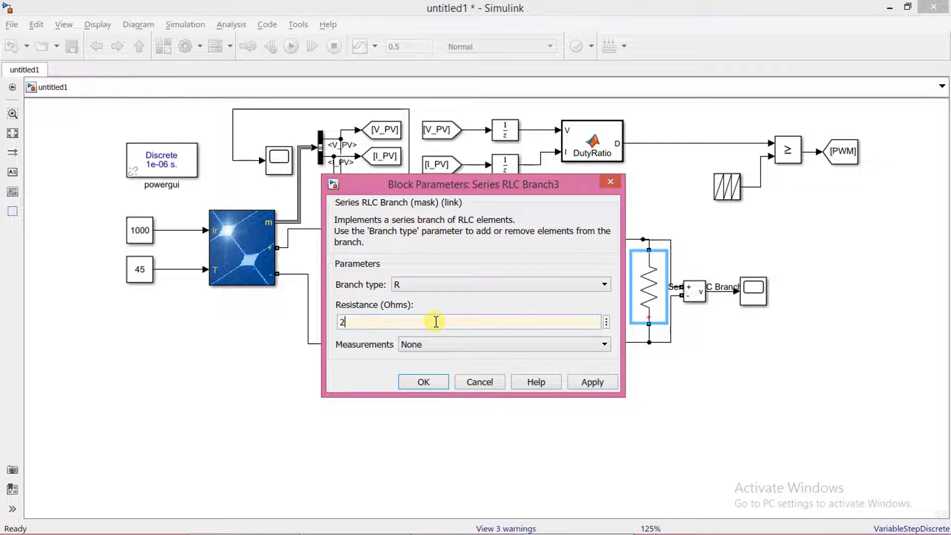
pyautogui.click(423, 382)
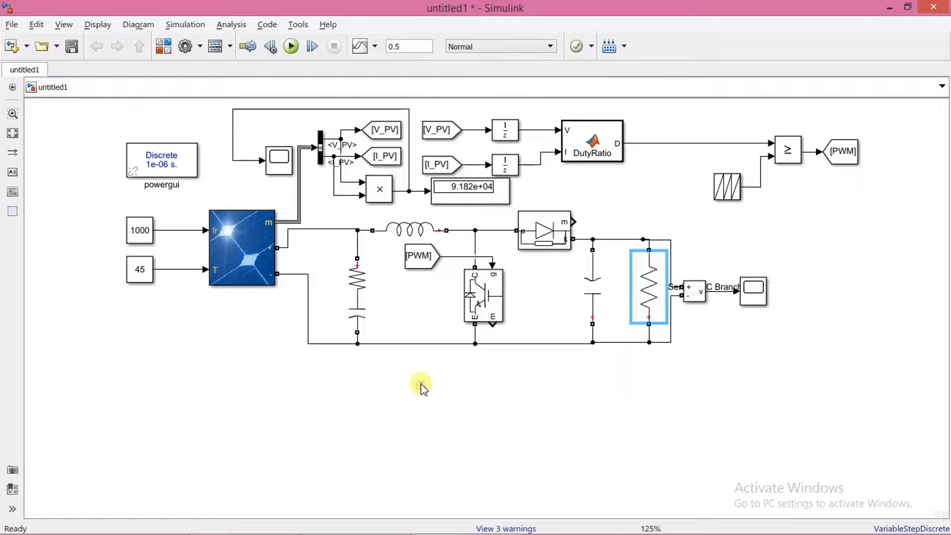
pyautogui.doubleClick(139, 270)
pyautogui.write('25')
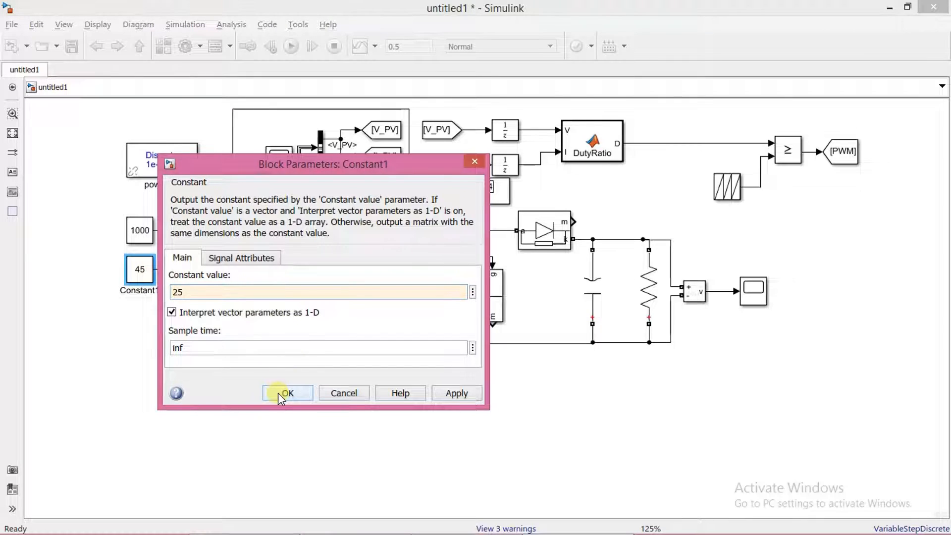
# Step: Confirm temperature 25, rerun the simulation, and view the PV power plot full screen with axes fitted
pyautogui.click(286, 393)
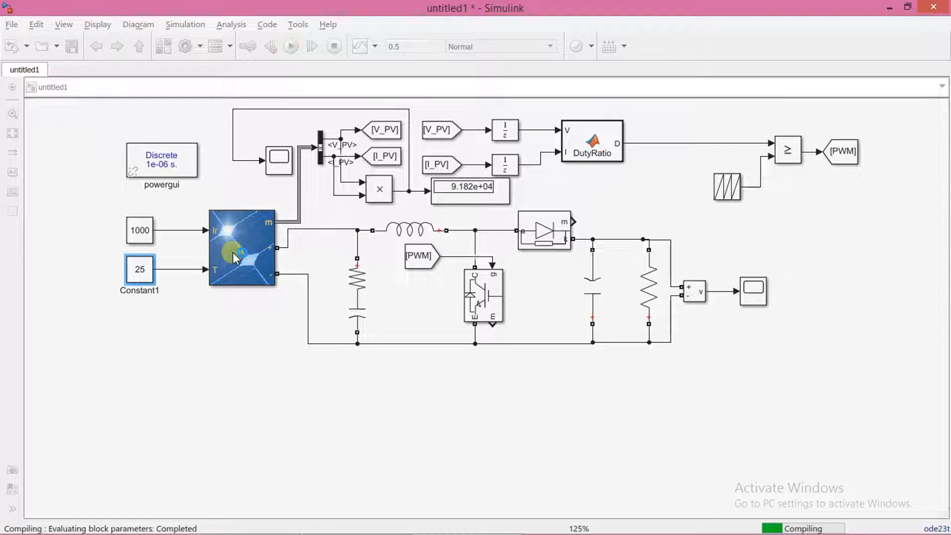
pyautogui.click(290, 46)
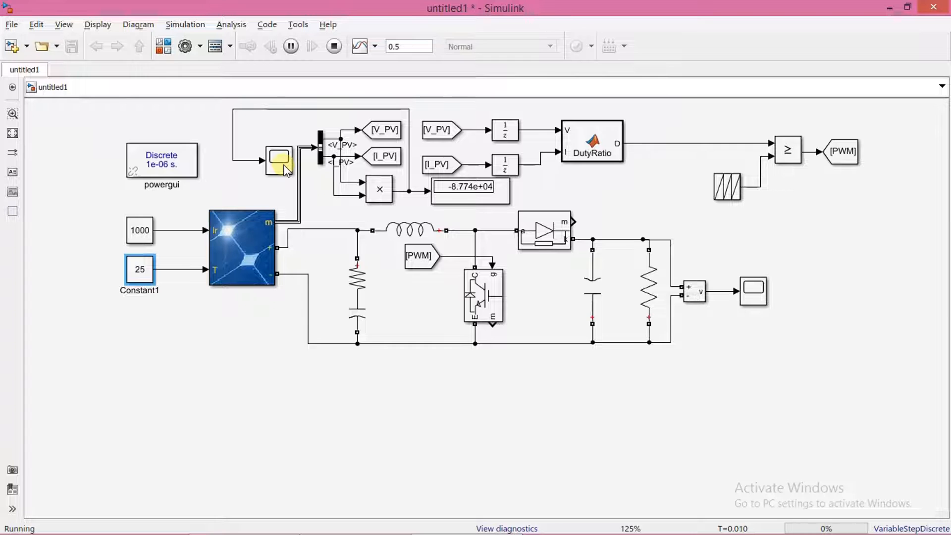
pyautogui.doubleClick(279, 159)
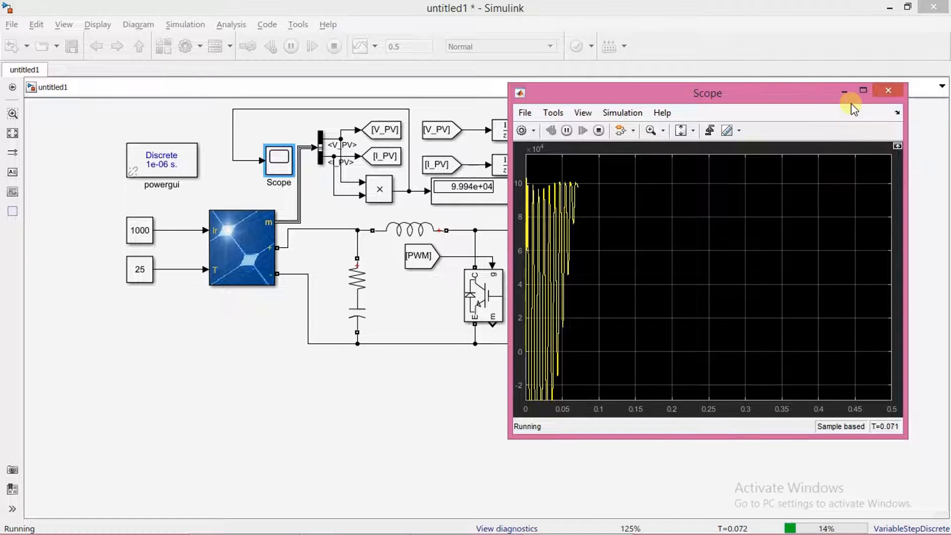
pyautogui.click(863, 90)
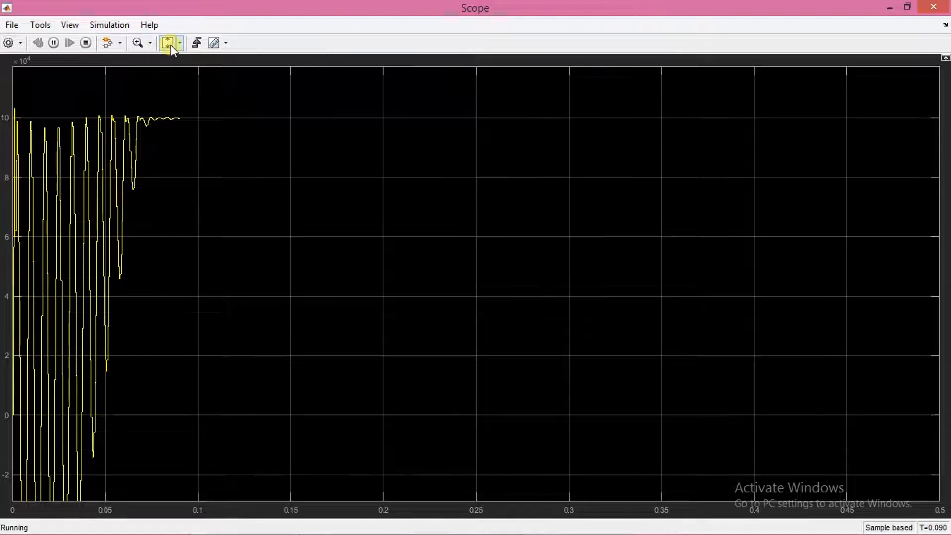
pyautogui.click(167, 43)
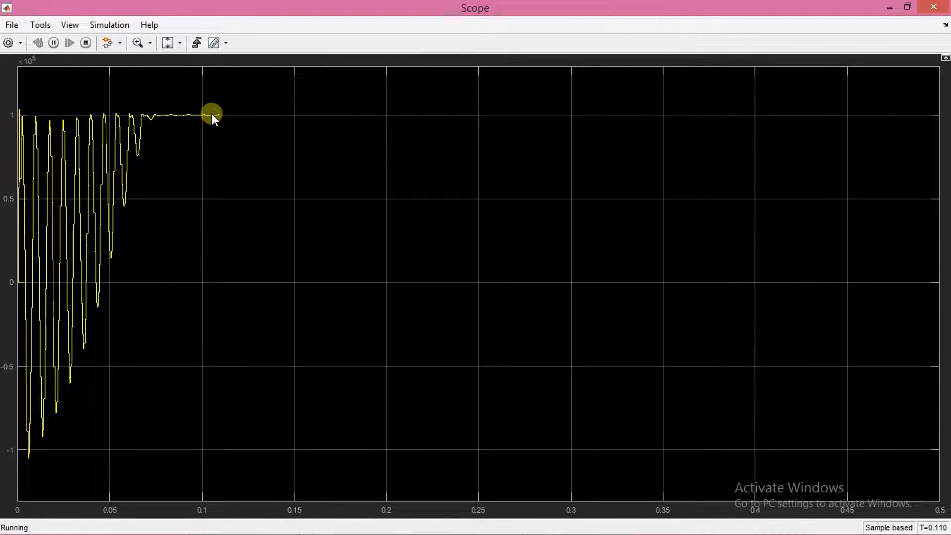
pyautogui.moveTo(777, 42)
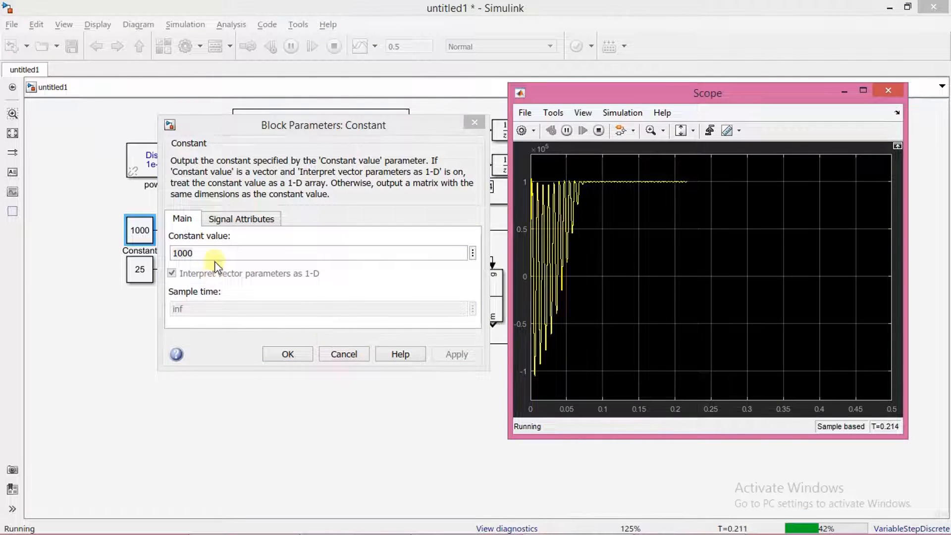
# Step: Apply irradiance 250 mid-run so PV power drops, then close the plot and Constant parameters
pyautogui.write('250')
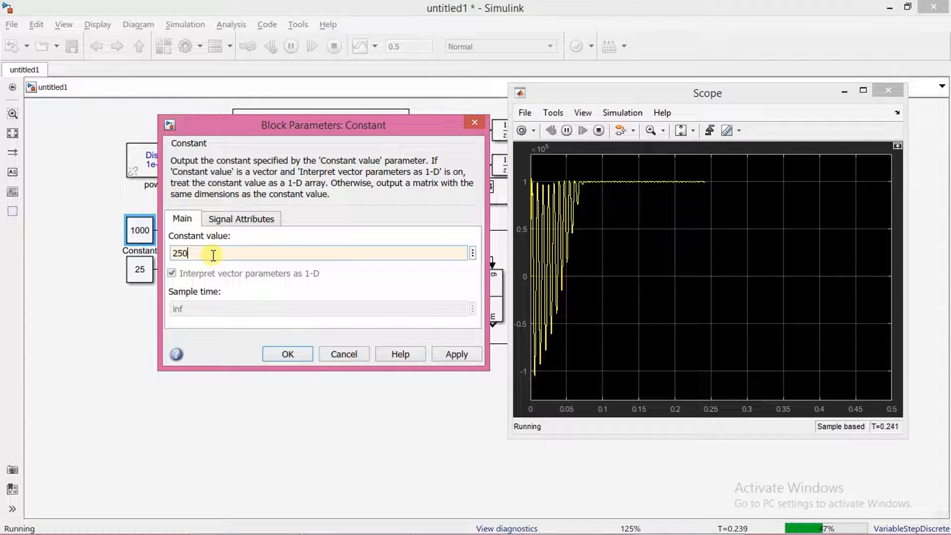
pyautogui.click(456, 354)
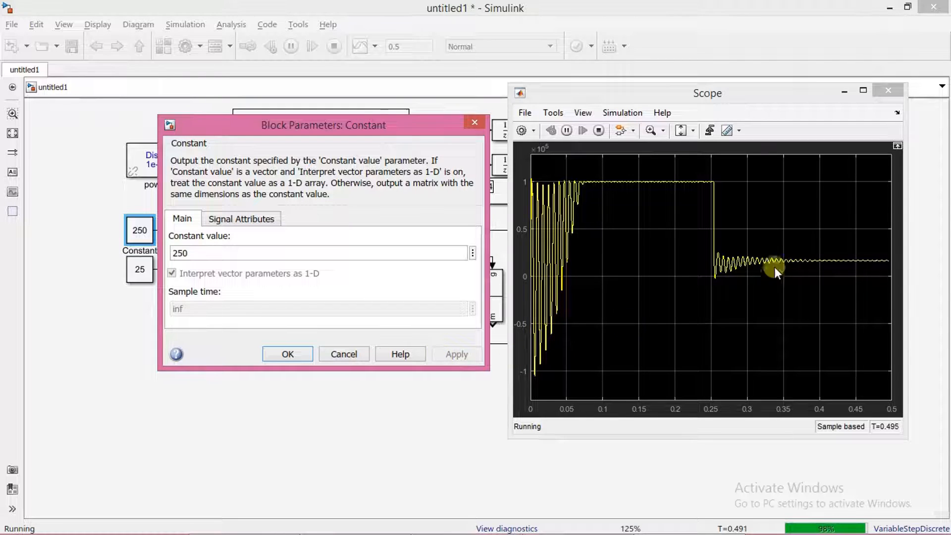
pyautogui.click(888, 90)
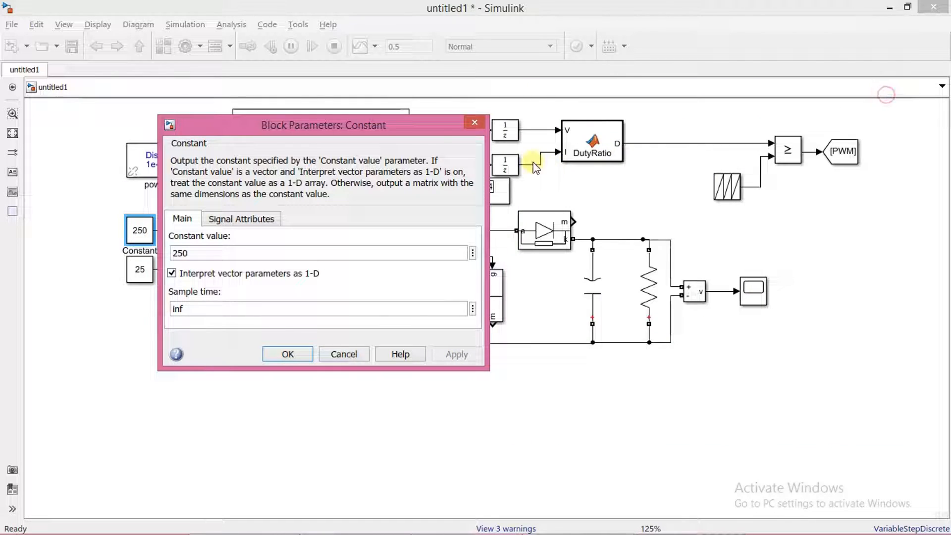
pyautogui.click(287, 354)
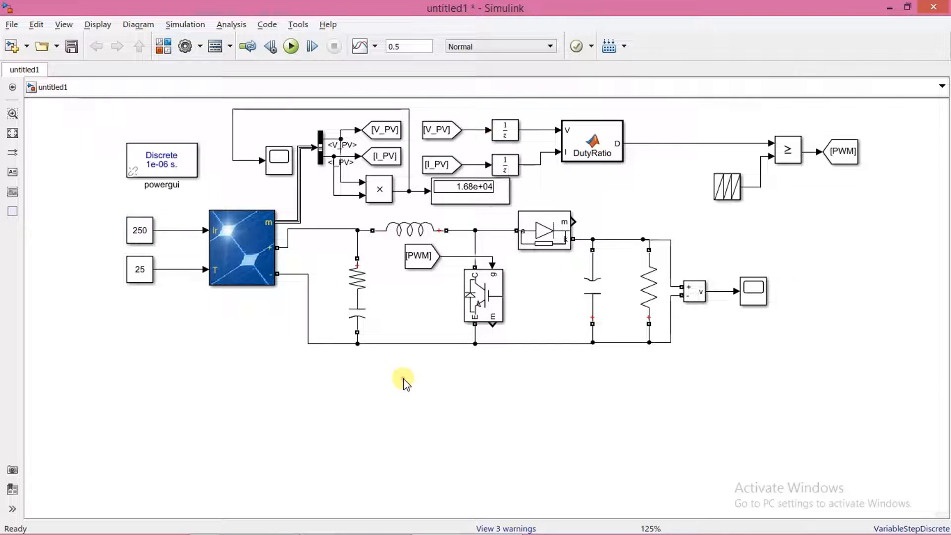